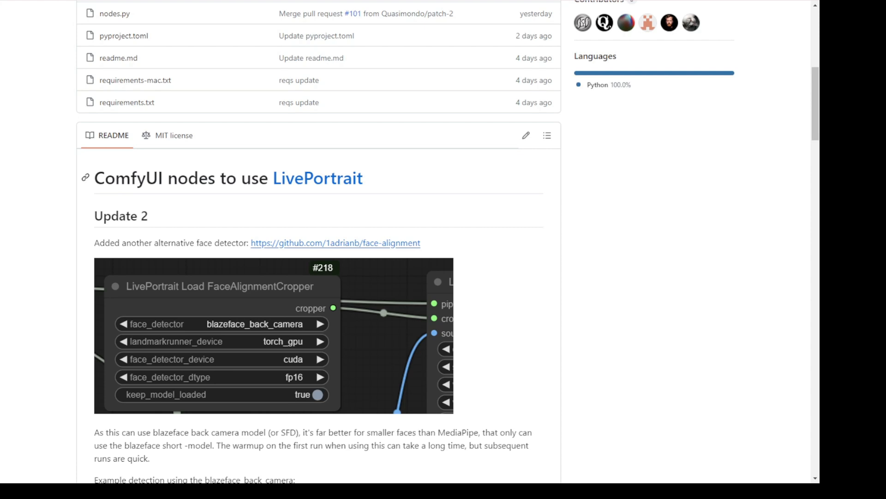
Scroll through the LivePortrait face-animation workflow to review its nodes
scroll(up, 3)
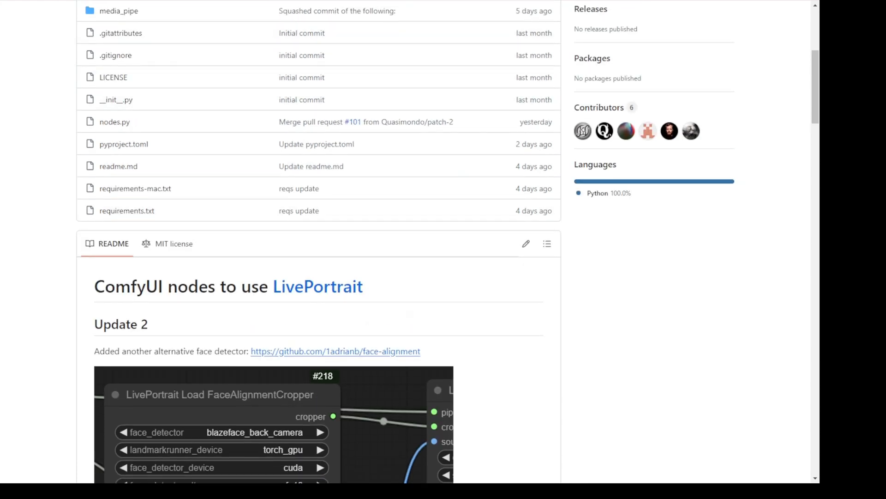
scroll(up, 3)
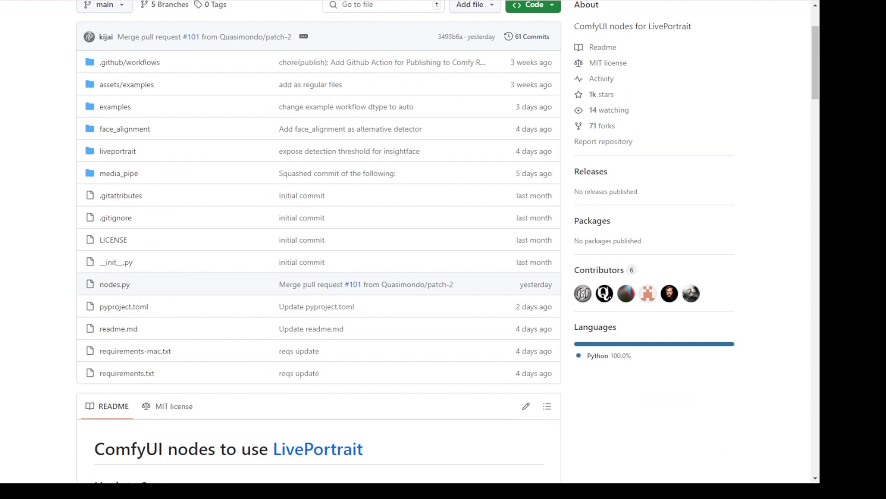
scroll(up, 3)
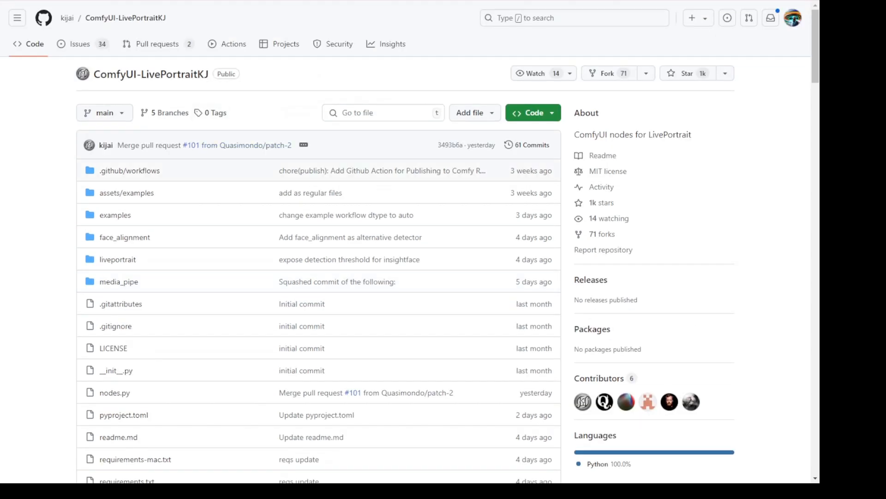
scroll(down, 3)
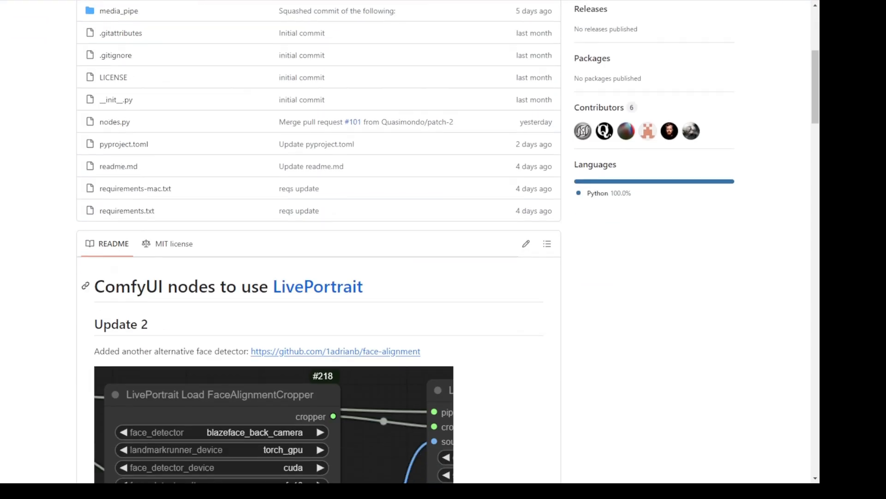
scroll(down, 3)
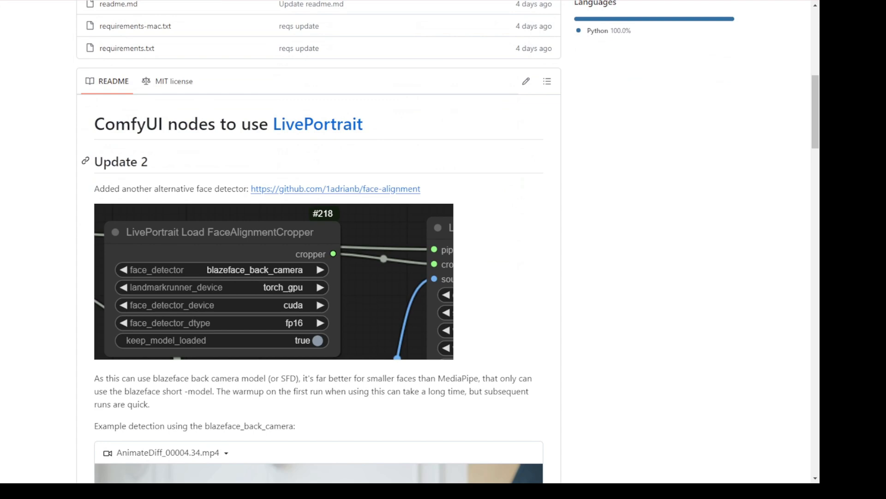
Scroll the README to the Vid2Vid demo video above the face detectors section
scroll(down, 3)
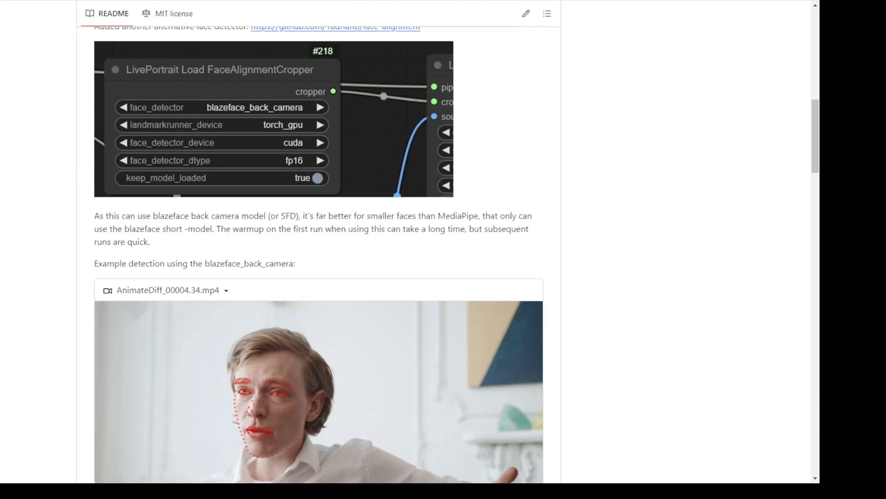
scroll(up, 3)
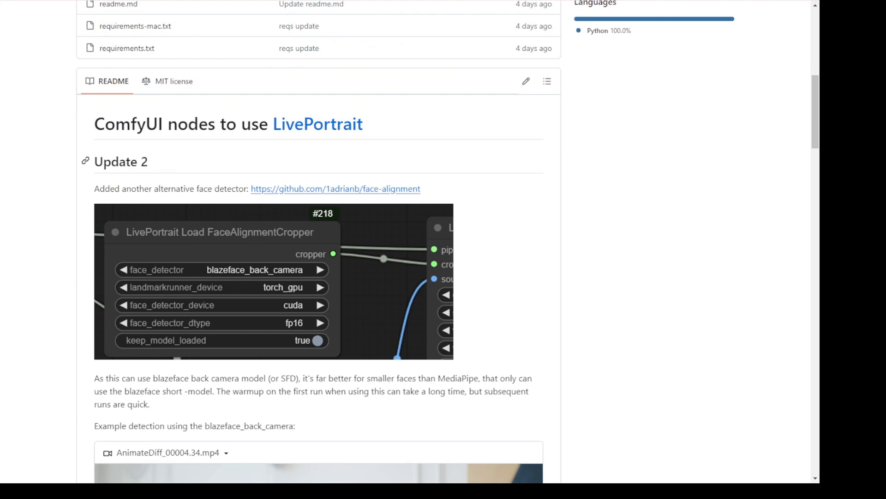
mouse_move(85, 161)
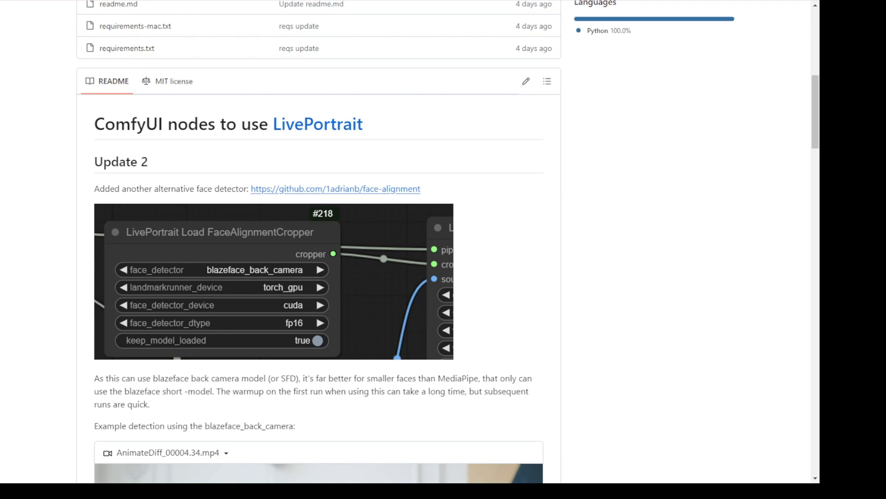
scroll(down, 3)
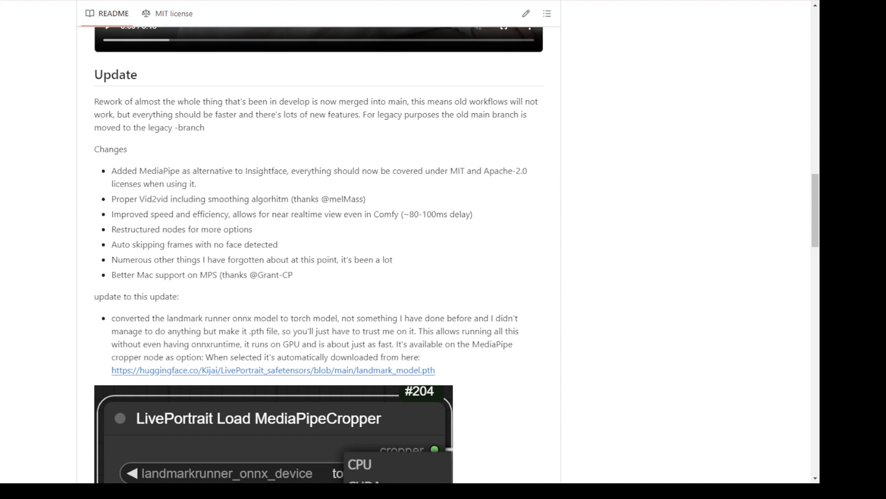
scroll(down, 3)
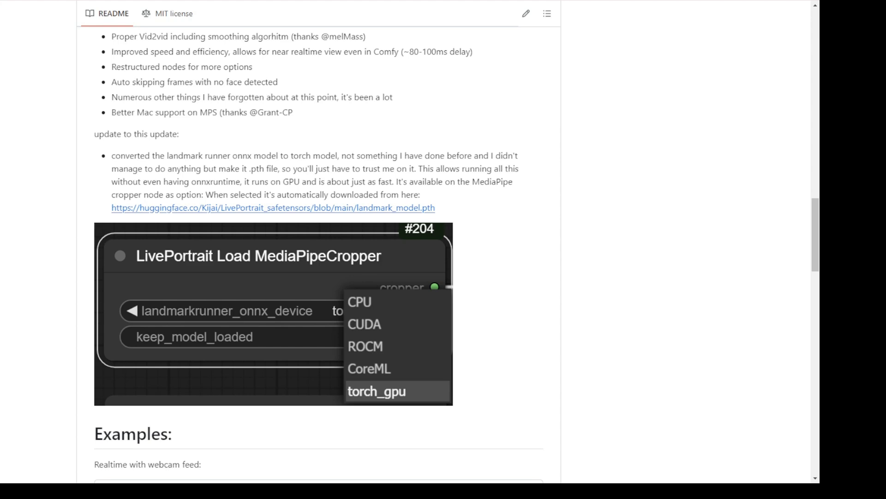
scroll(up, 3)
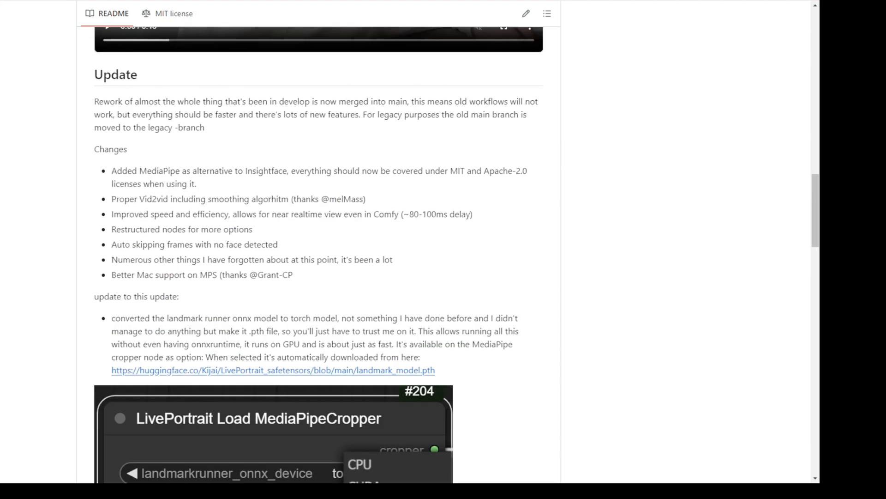
scroll(up, 3)
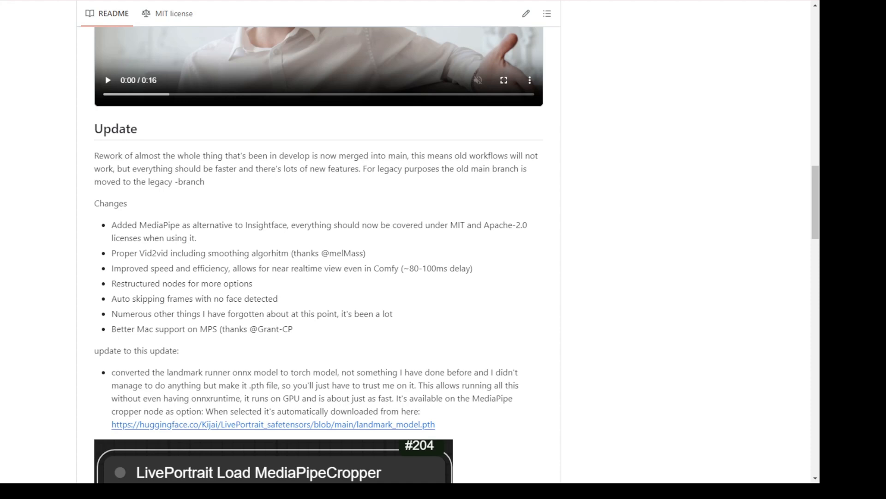
scroll(up, 3)
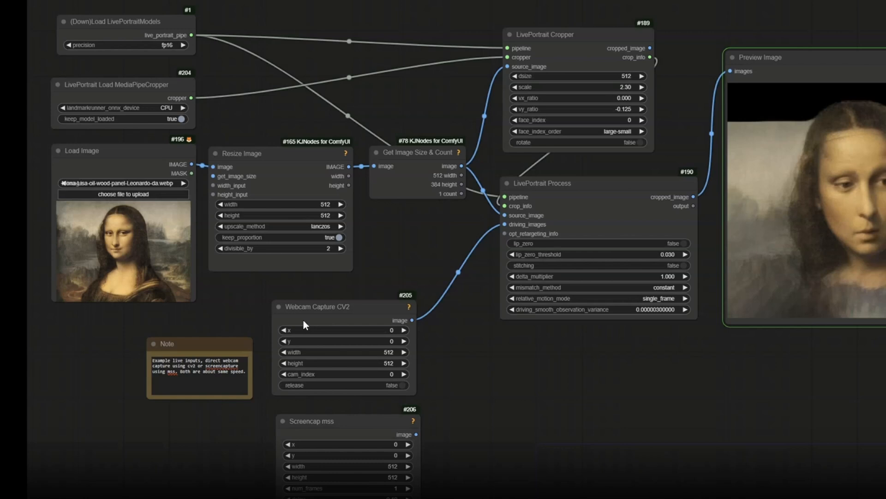
mouse_move(331, 318)
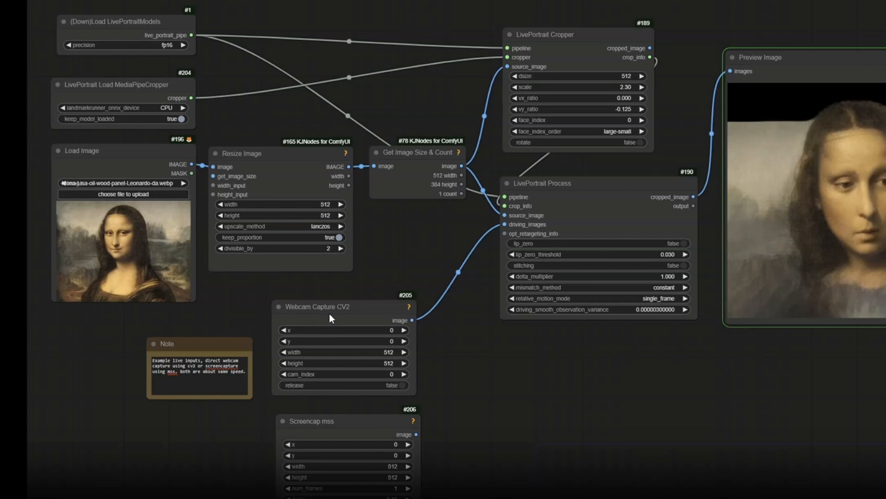
mouse_move(313, 324)
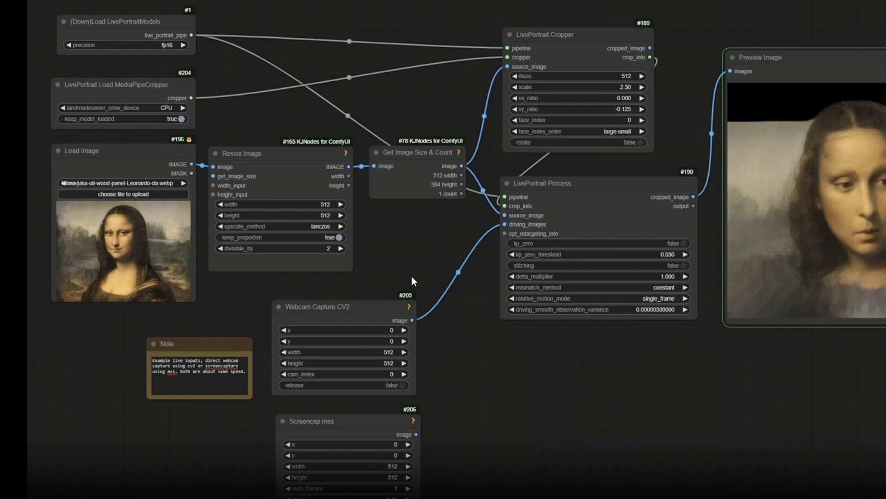
mouse_move(507, 198)
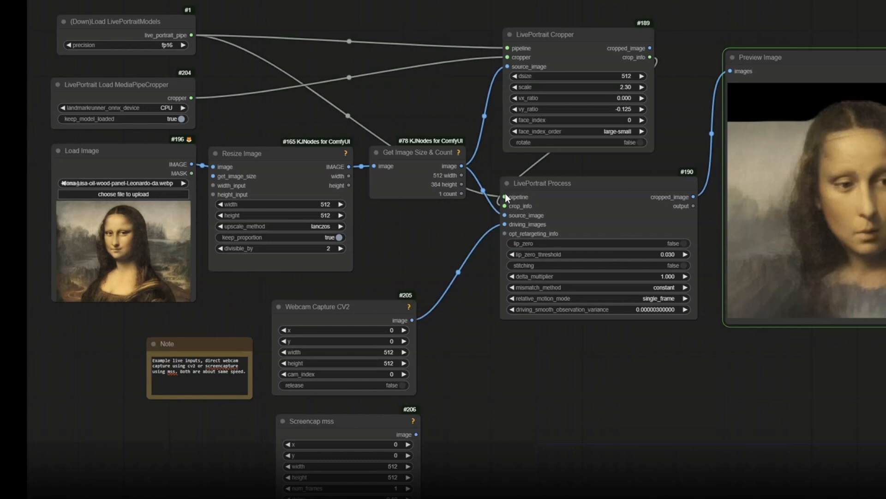
mouse_move(380, 111)
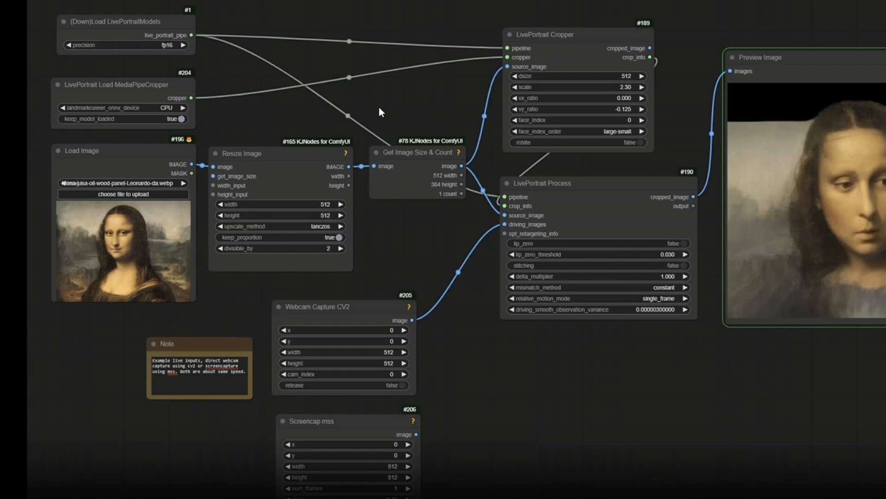
mouse_move(685, 183)
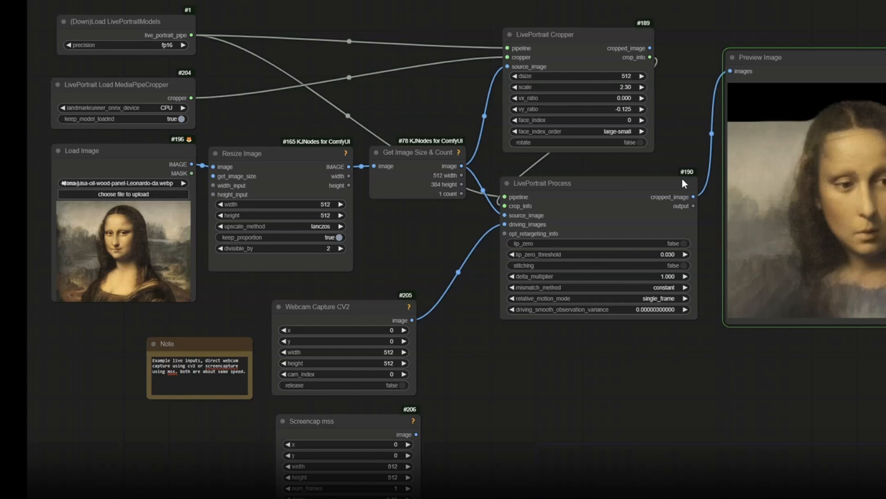
mouse_move(553, 181)
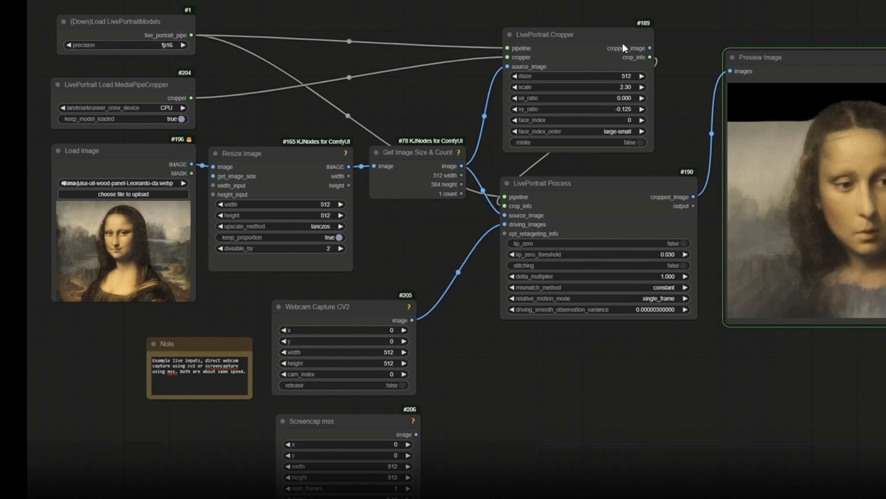
mouse_move(531, 57)
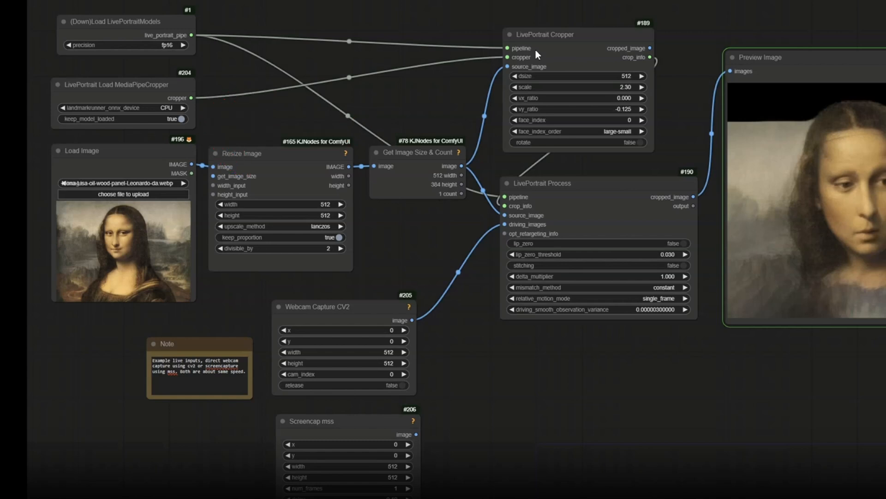
mouse_move(141, 68)
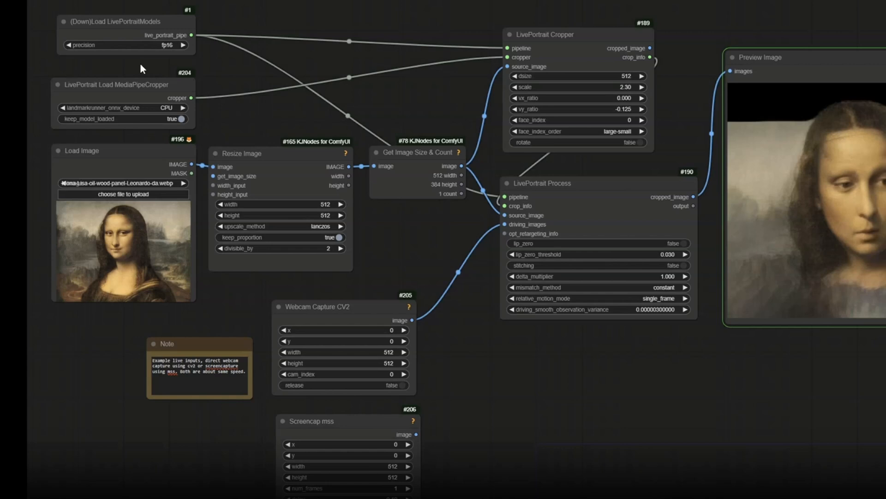
mouse_move(119, 99)
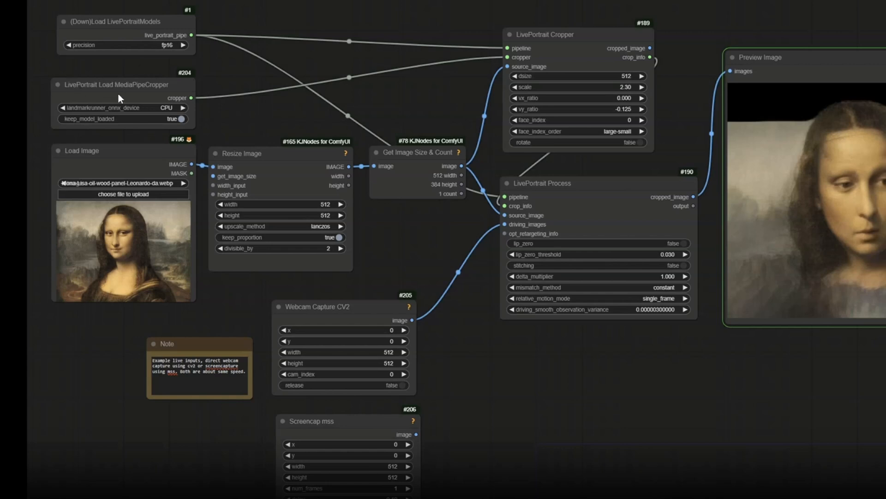
mouse_move(133, 94)
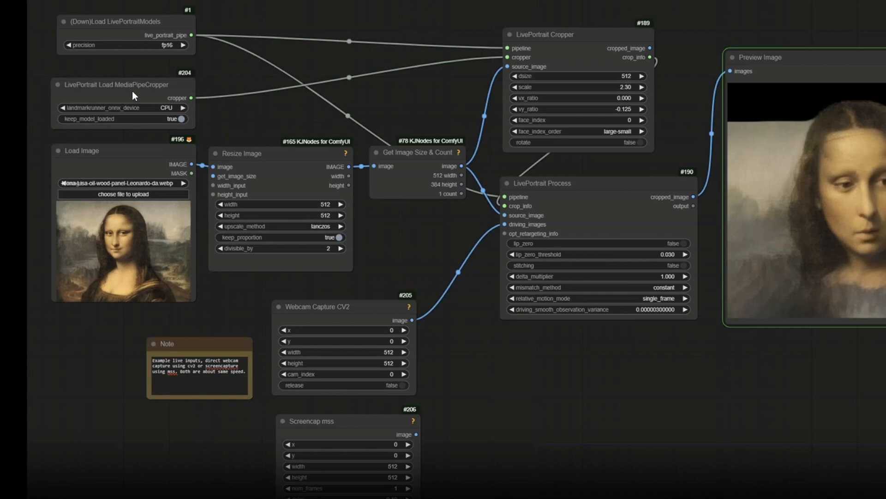
mouse_move(120, 89)
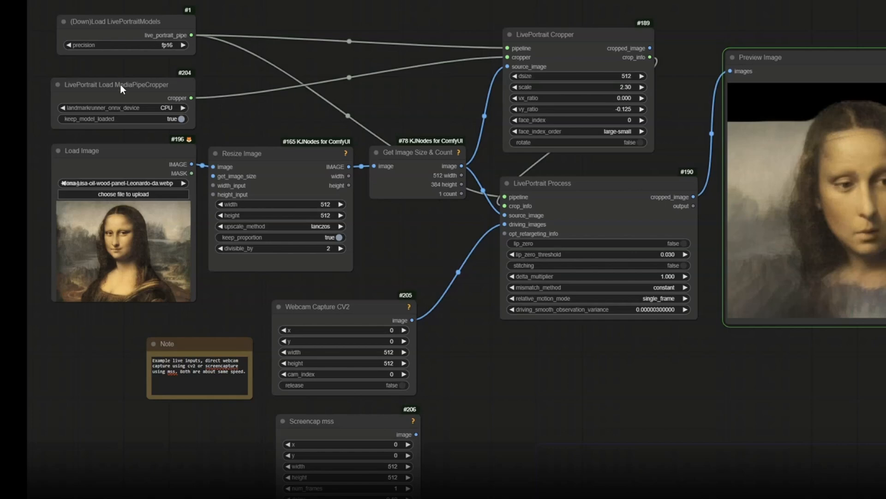
mouse_move(134, 98)
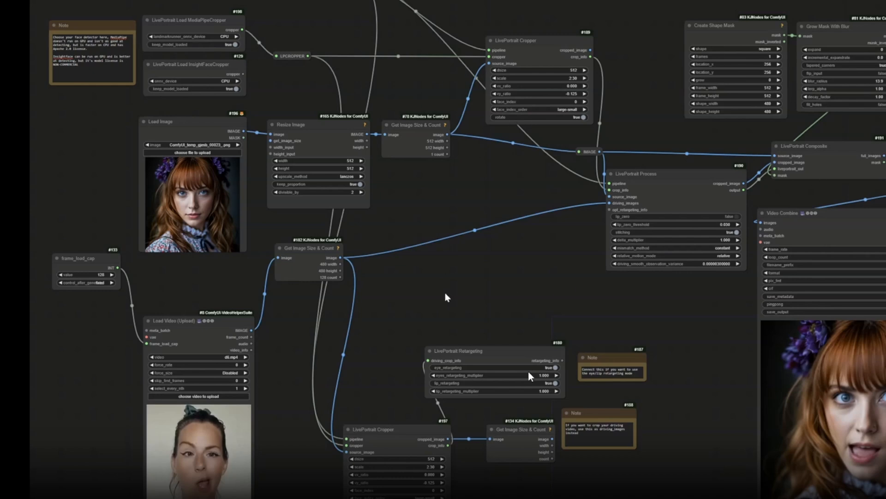
mouse_move(748, 34)
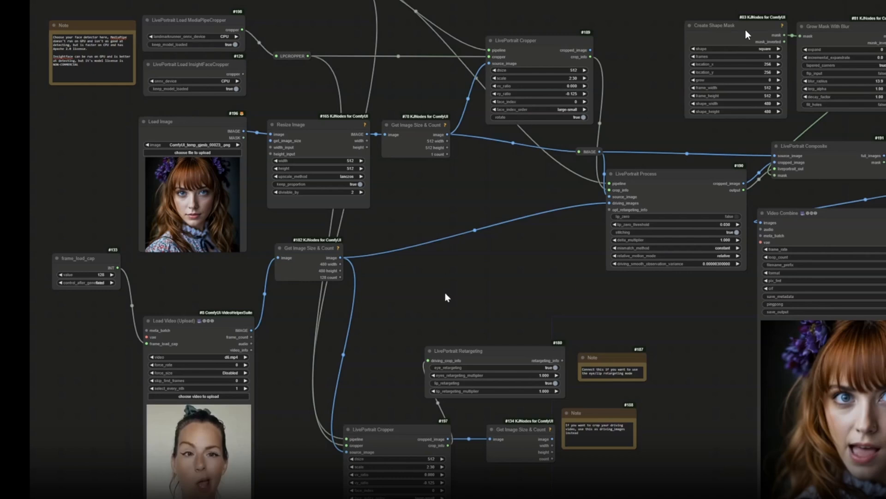
mouse_move(869, 144)
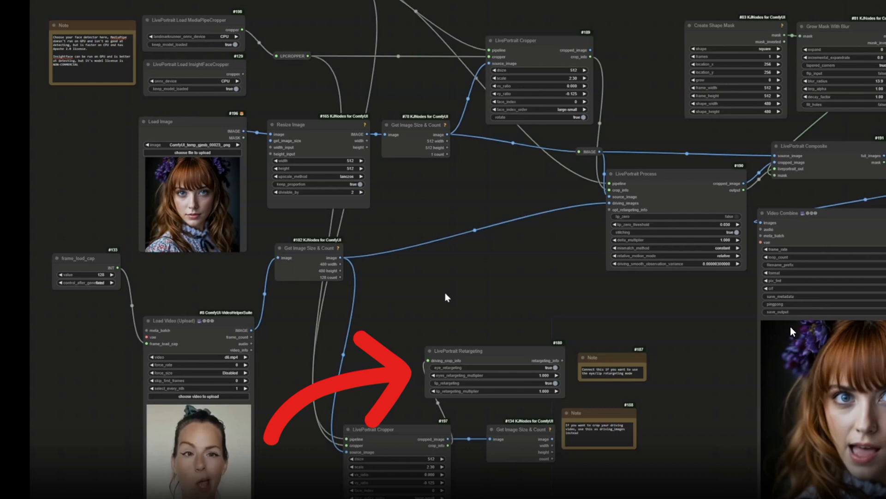
mouse_move(485, 86)
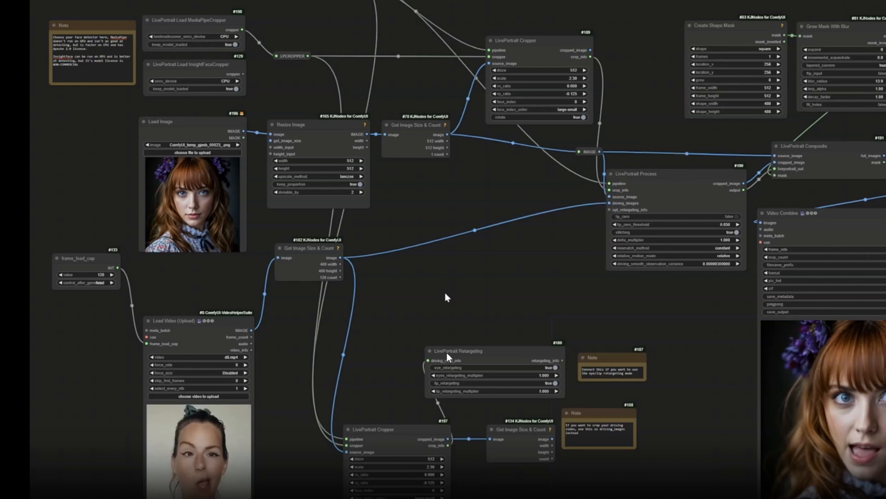
mouse_move(514, 373)
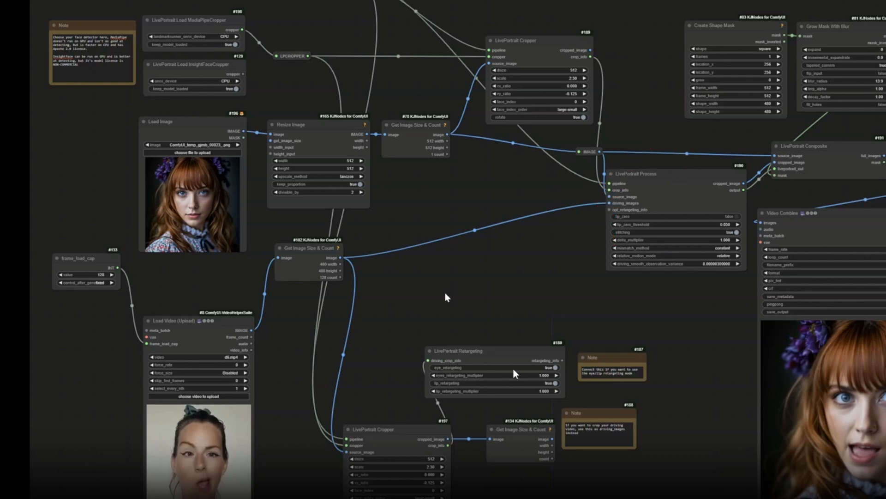
mouse_move(498, 378)
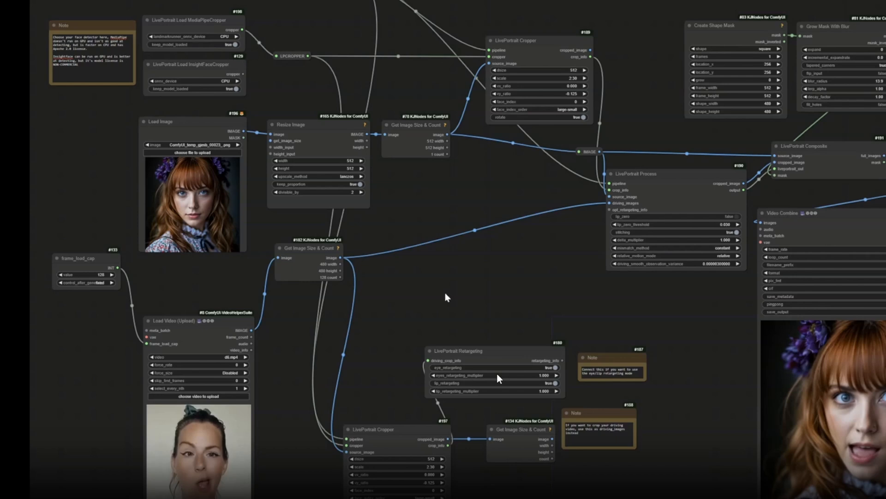
mouse_move(615, 167)
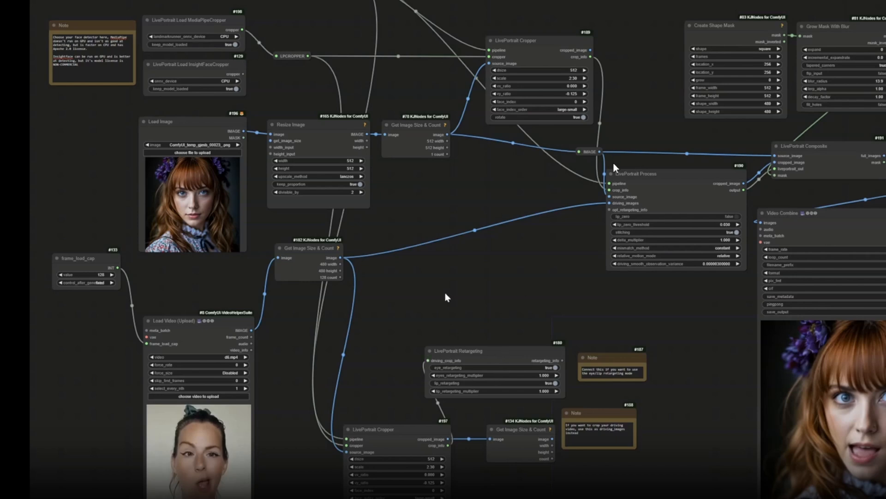
mouse_move(734, 327)
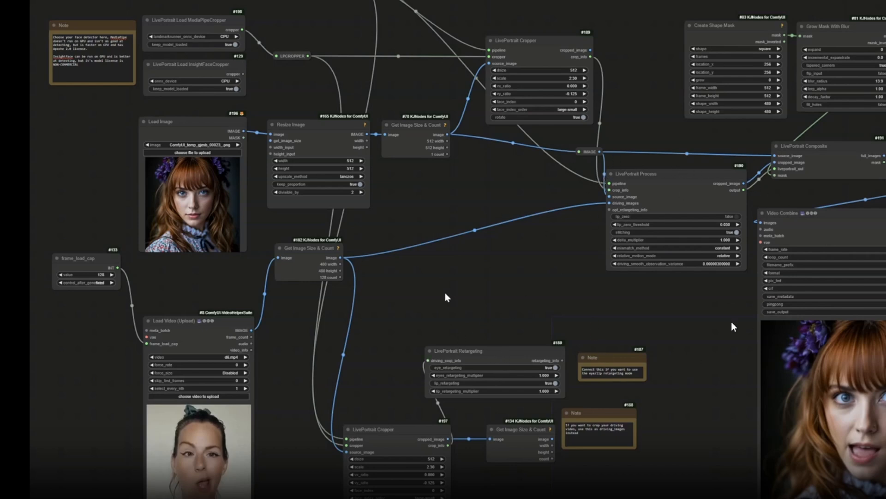
mouse_move(609, 271)
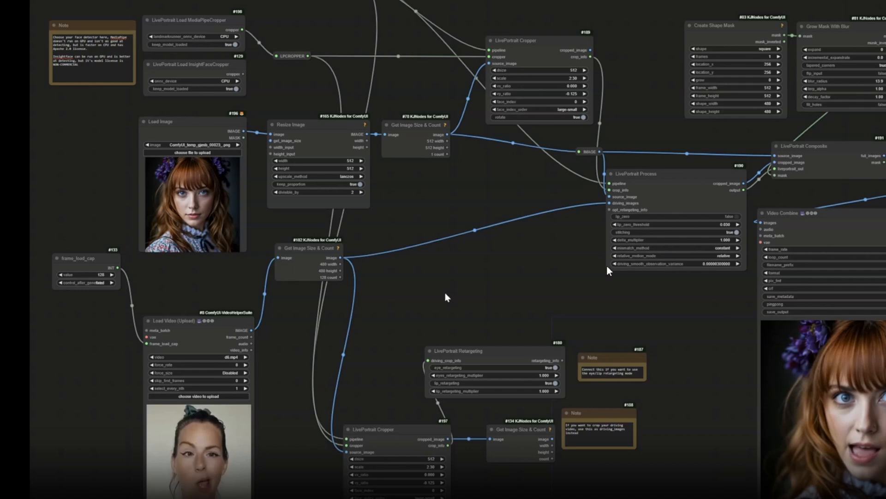
mouse_move(512, 303)
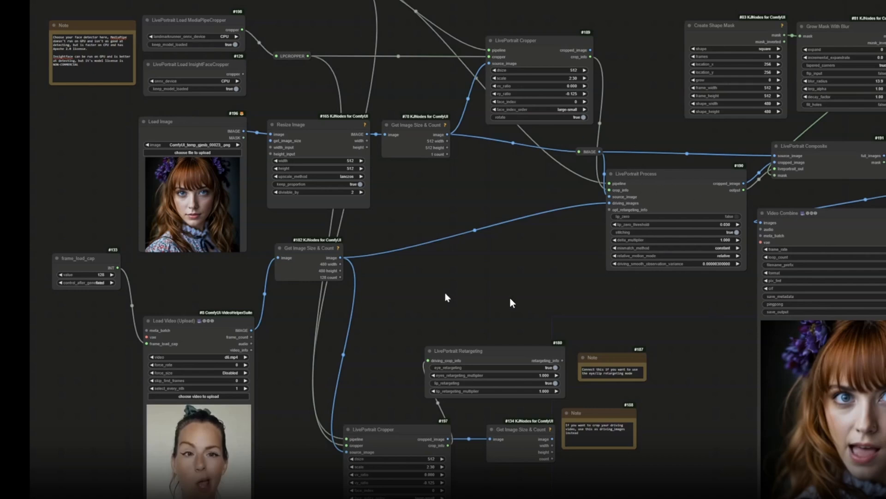
mouse_move(722, 316)
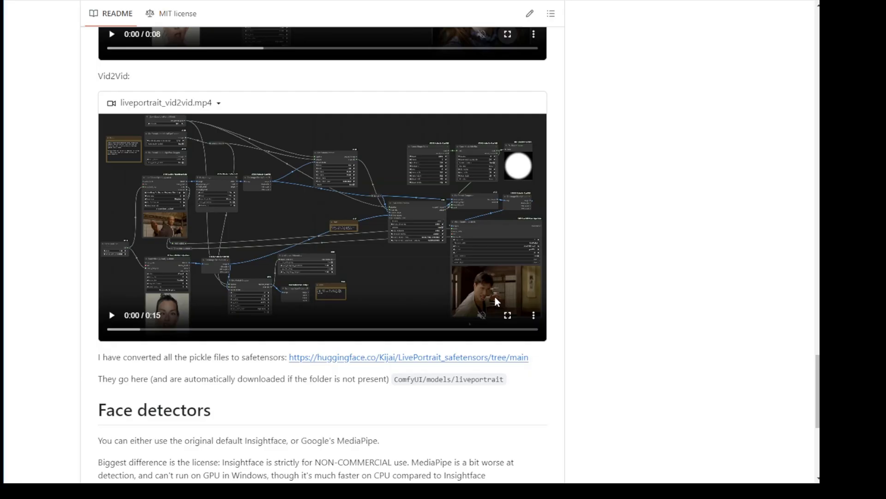
Enlarge the Vid2Vid demo to inspect the Kung Fu clip-driven LivePortrait workflow
click(507, 315)
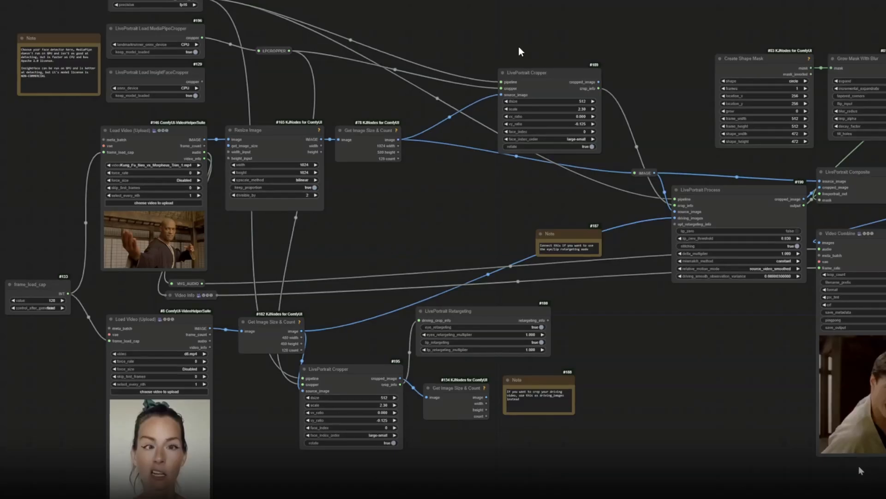
mouse_move(512, 340)
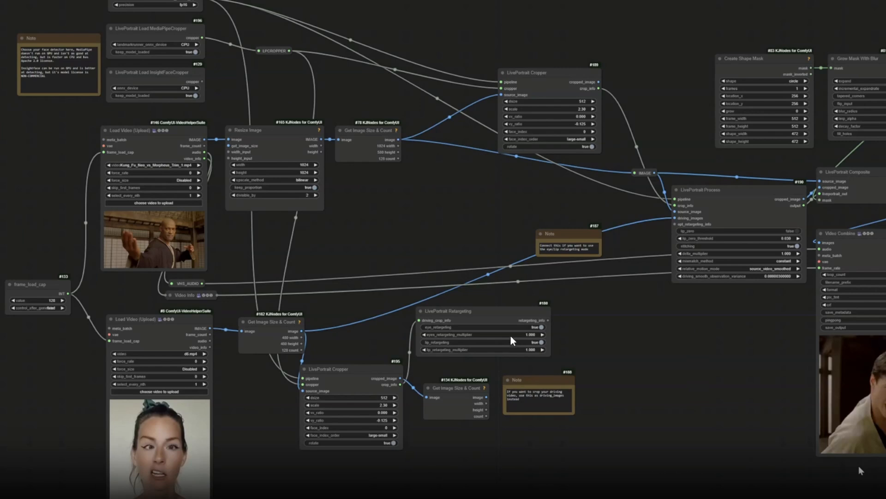
mouse_move(172, 86)
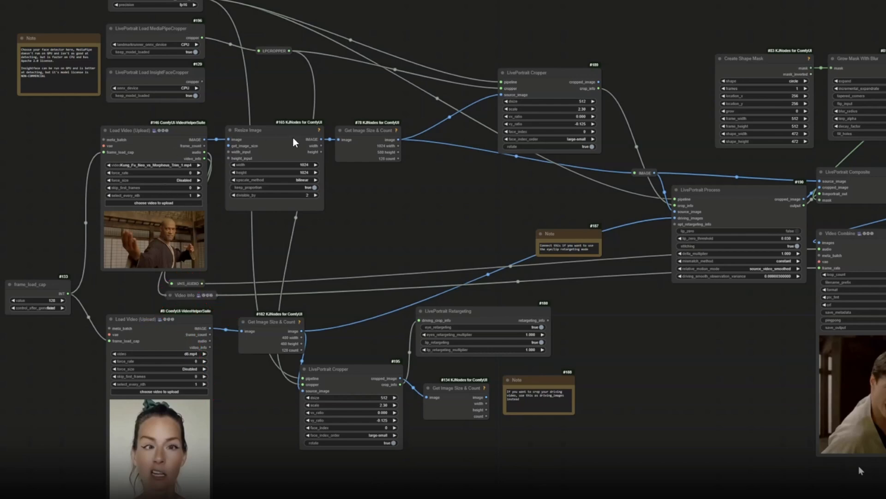
mouse_move(176, 237)
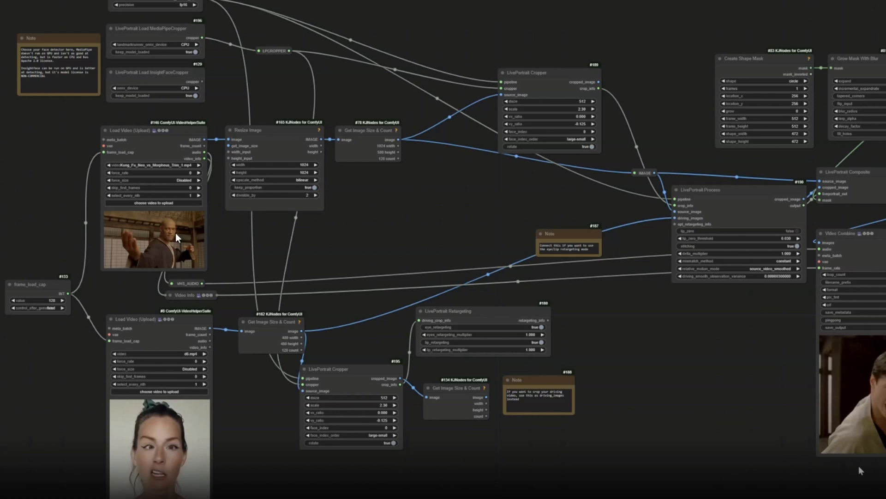
mouse_move(235, 247)
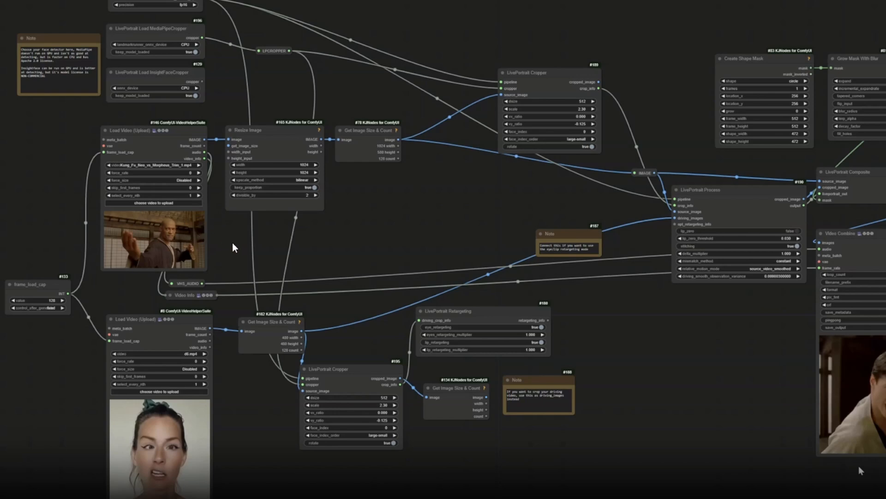
mouse_move(425, 149)
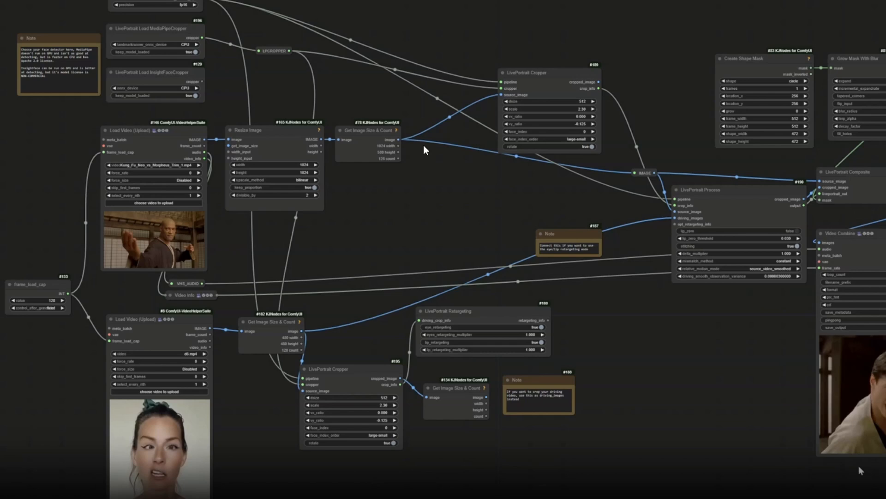
mouse_move(520, 81)
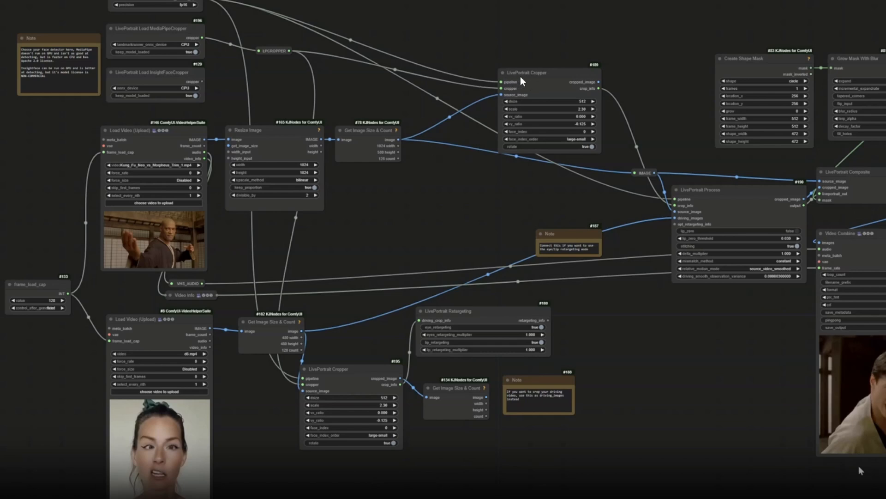
mouse_move(569, 102)
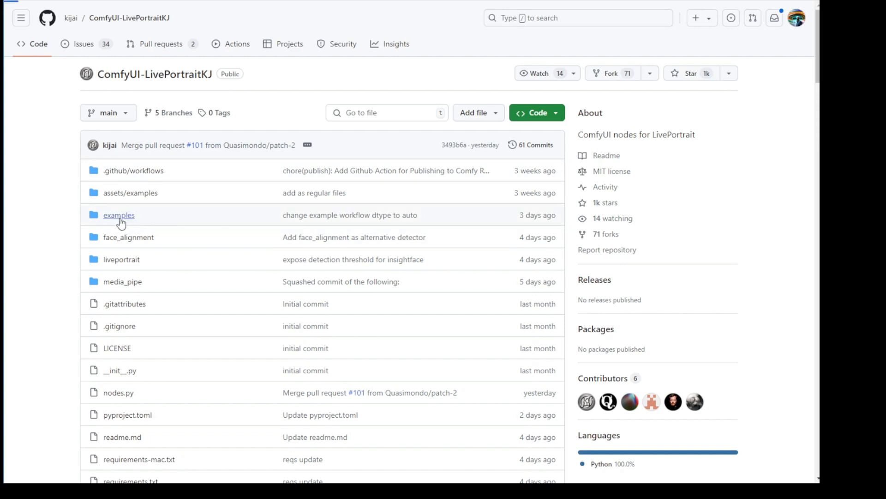
Open the ComfyUI-LivePortraitKJ examples folder listing image, realtime and video workflow JSONs
click(119, 214)
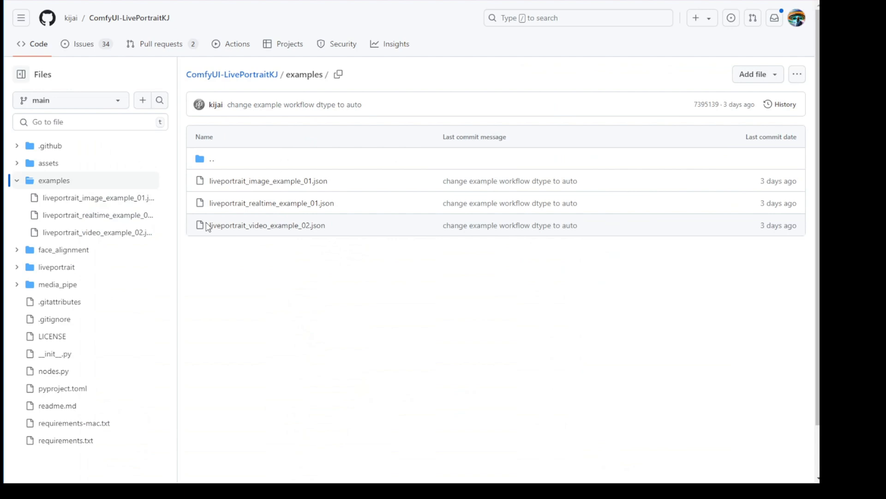
mouse_move(468, 317)
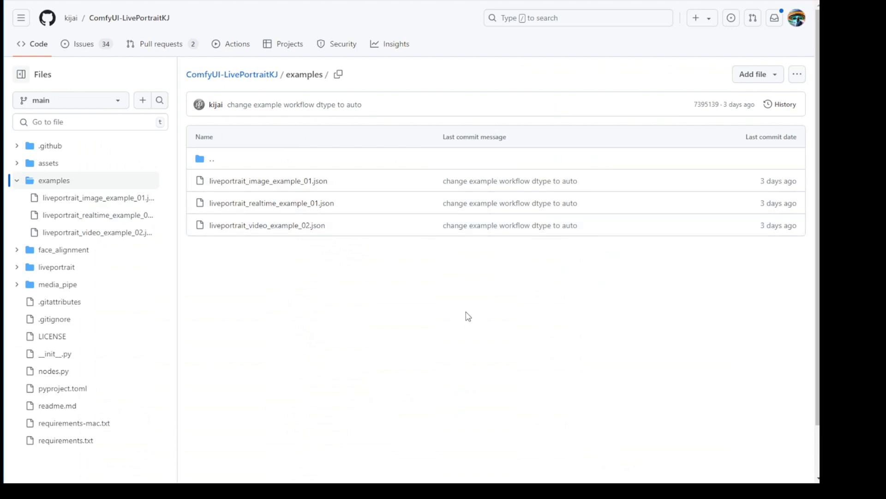
mouse_move(141, 80)
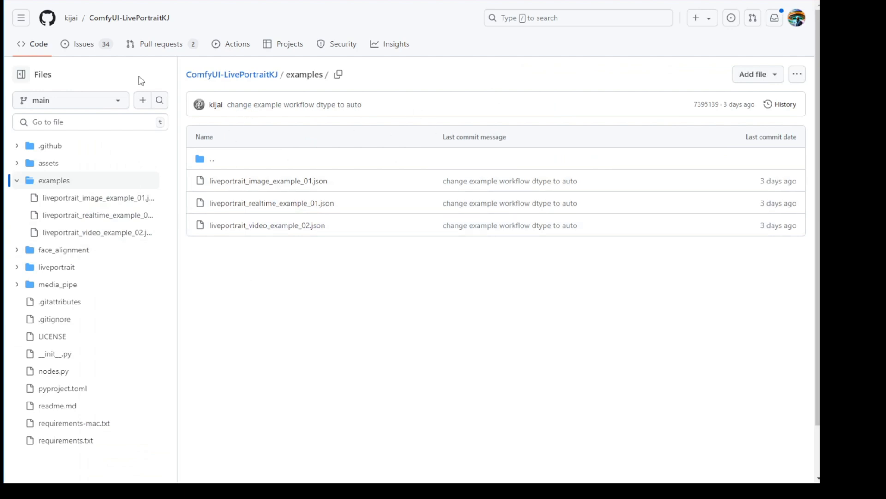
mouse_move(655, 260)
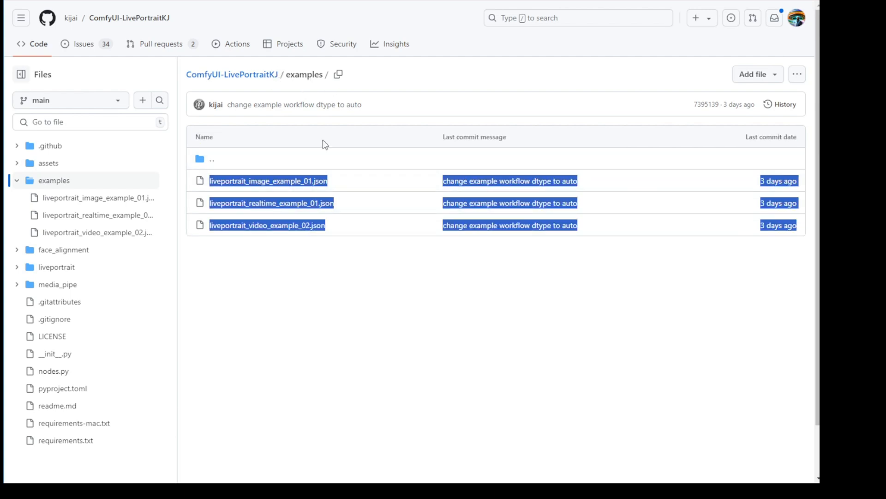
mouse_move(367, 262)
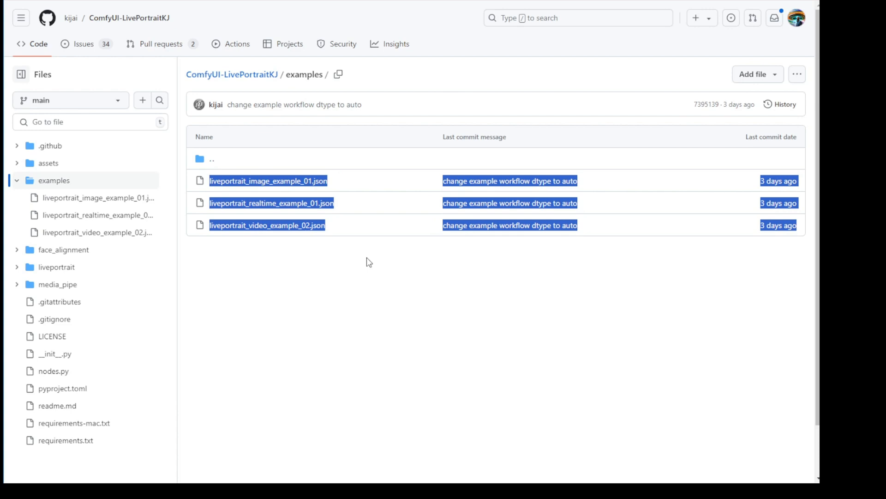
mouse_move(329, 298)
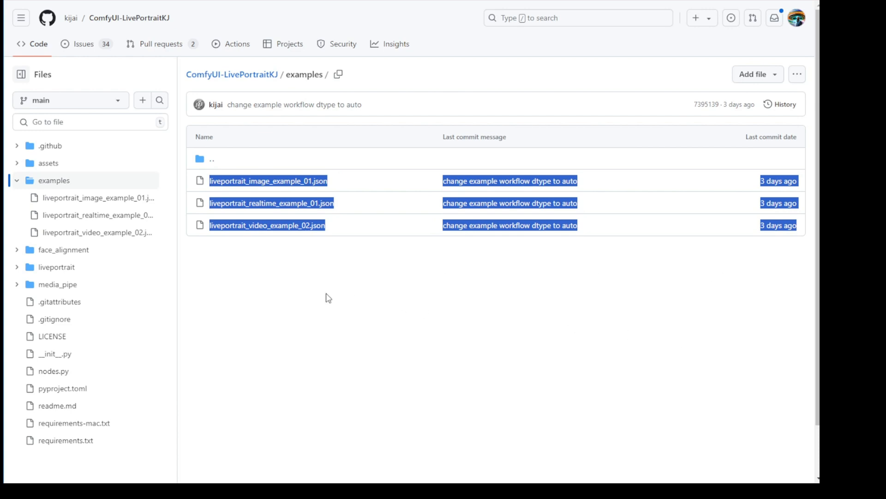
mouse_move(473, 316)
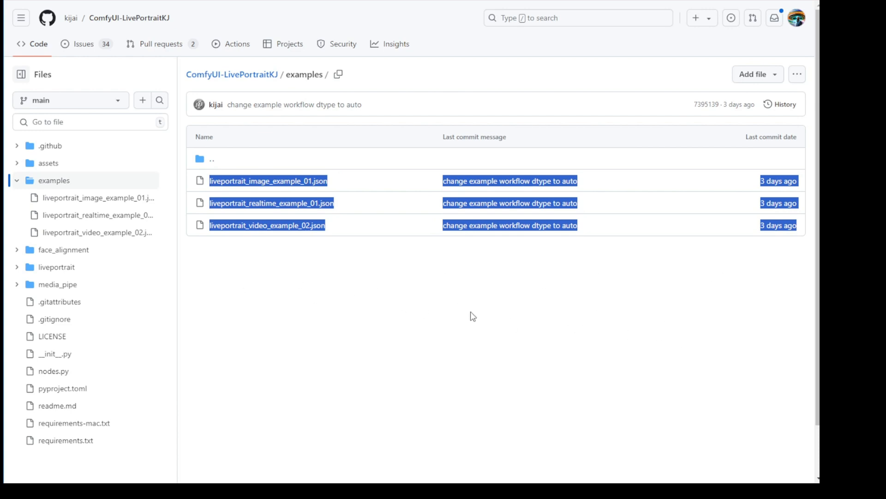
mouse_move(404, 168)
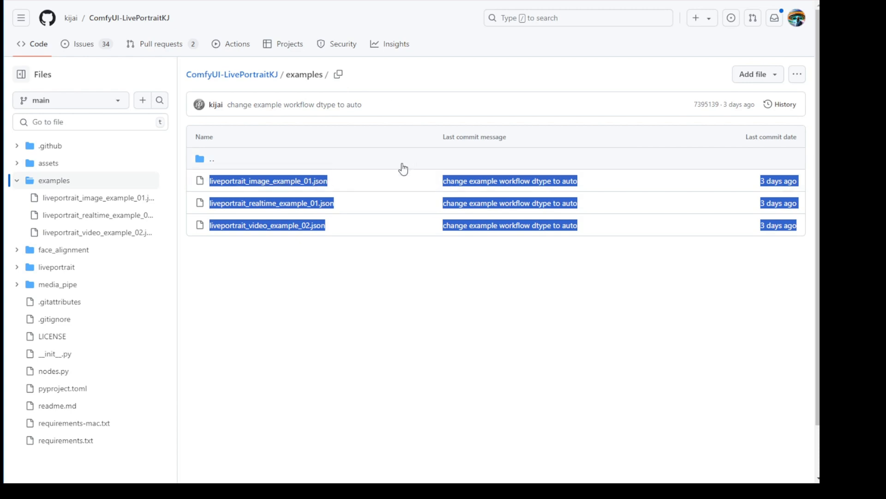
mouse_move(236, 212)
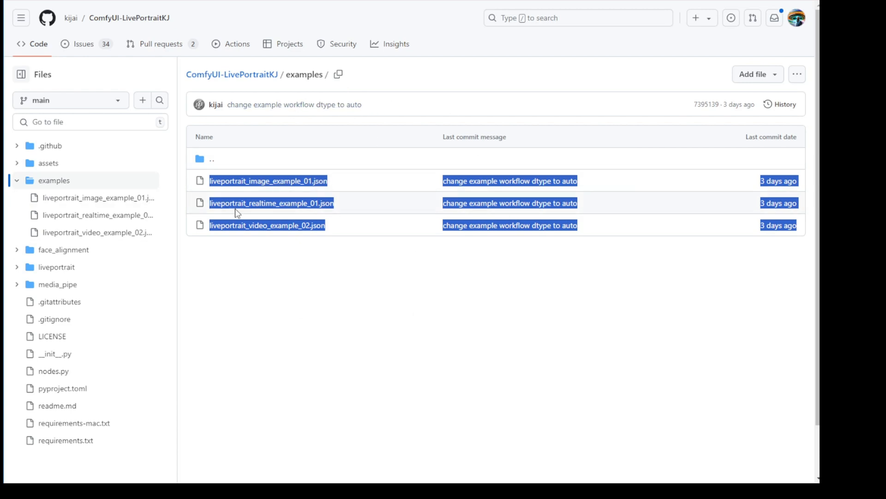
mouse_move(209, 131)
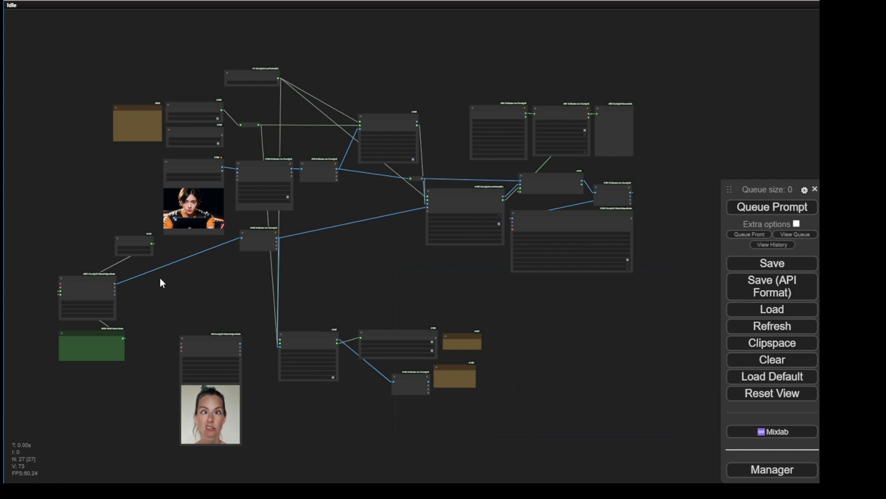
Zoom and pan to the File Path node feeding Load Video (Path)'s driving video
scroll(up, 3)
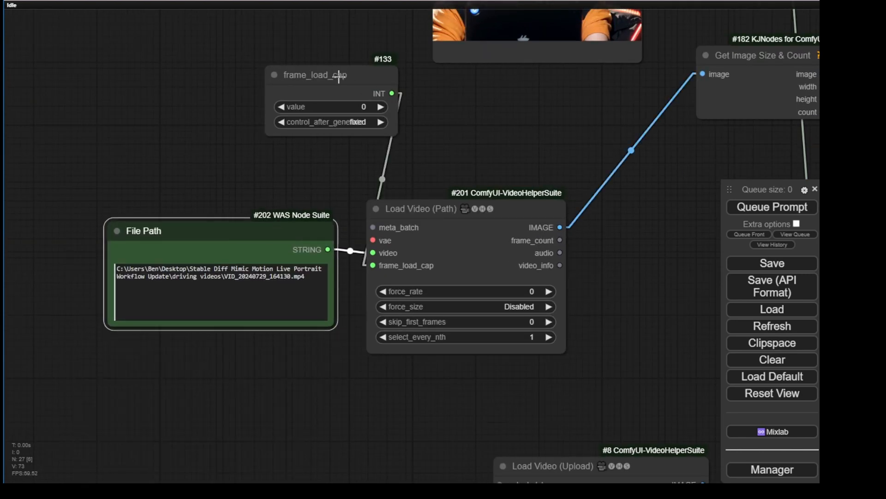
drag(330, 75, 260, 82)
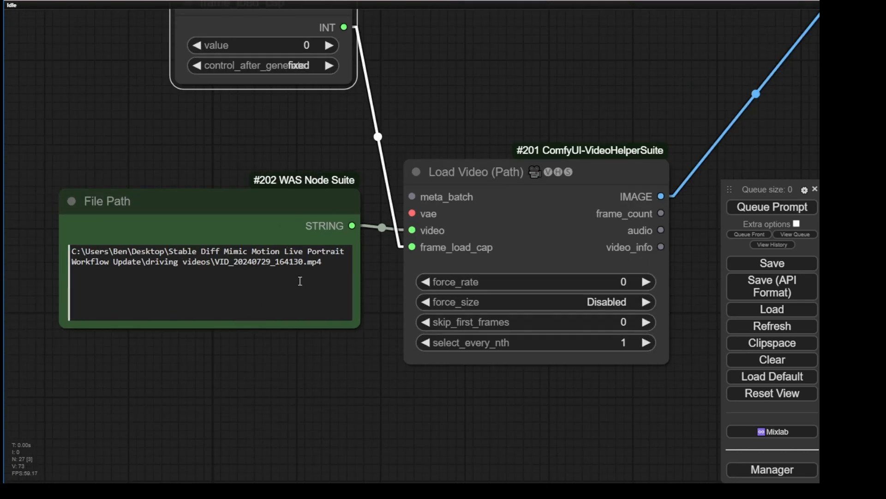
mouse_move(331, 377)
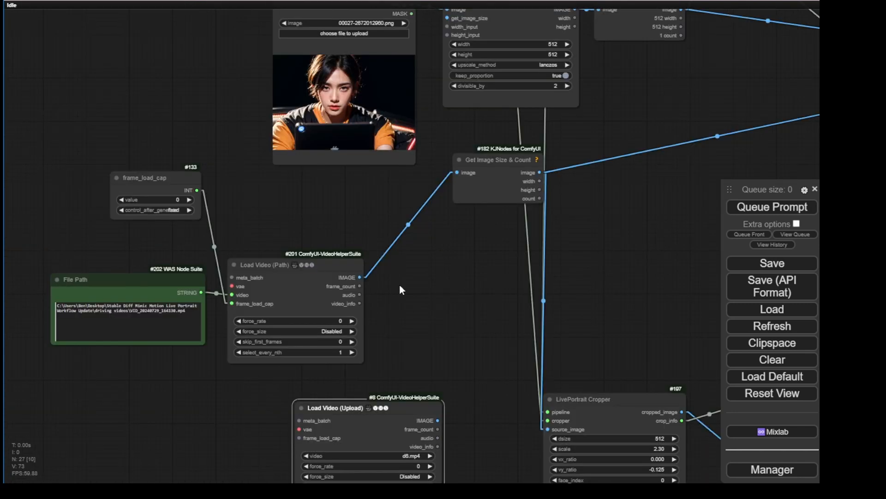
mouse_move(177, 282)
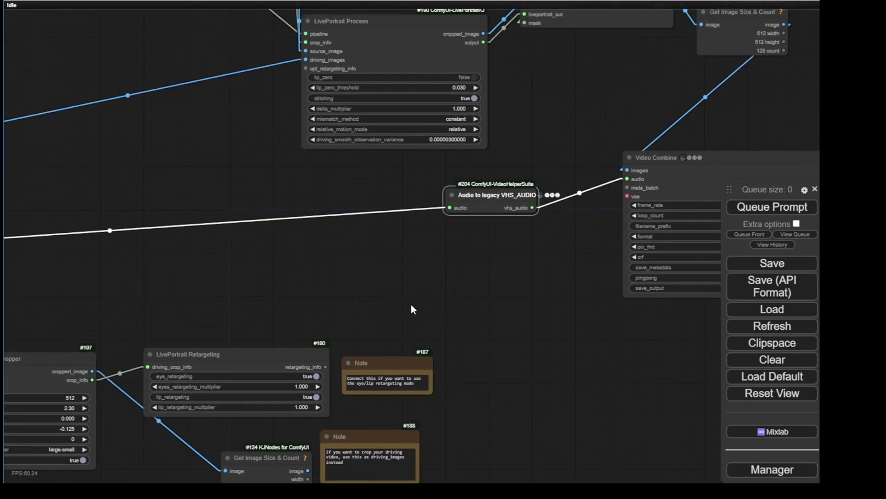
mouse_move(288, 352)
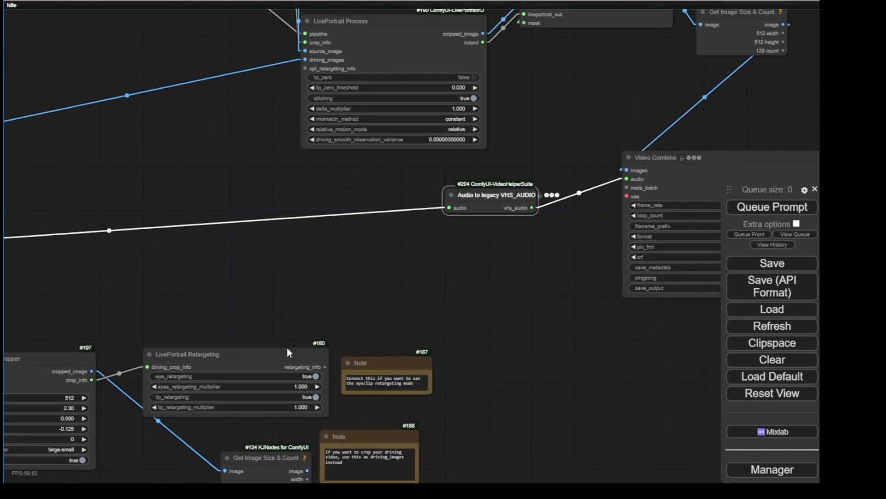
Zoom around the Audio to legacy VHS_AUDIO node linking Load Video audio to Video Combine
scroll(up, 3)
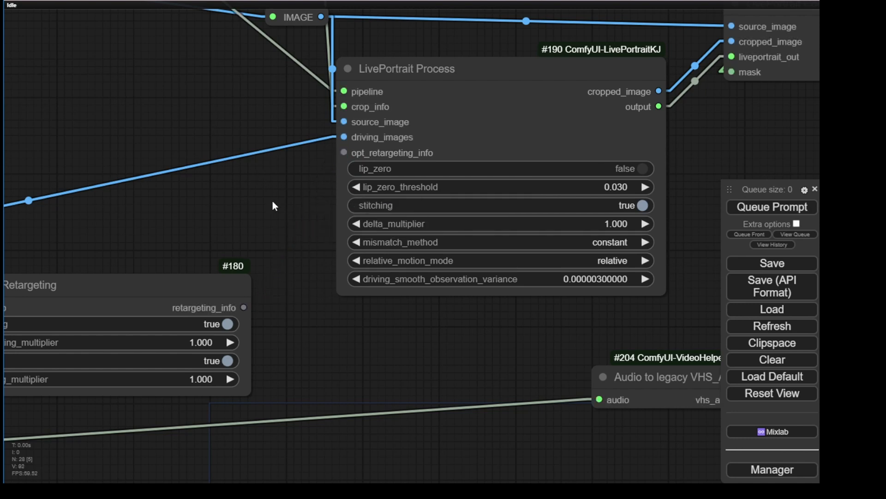
scroll(down, 3)
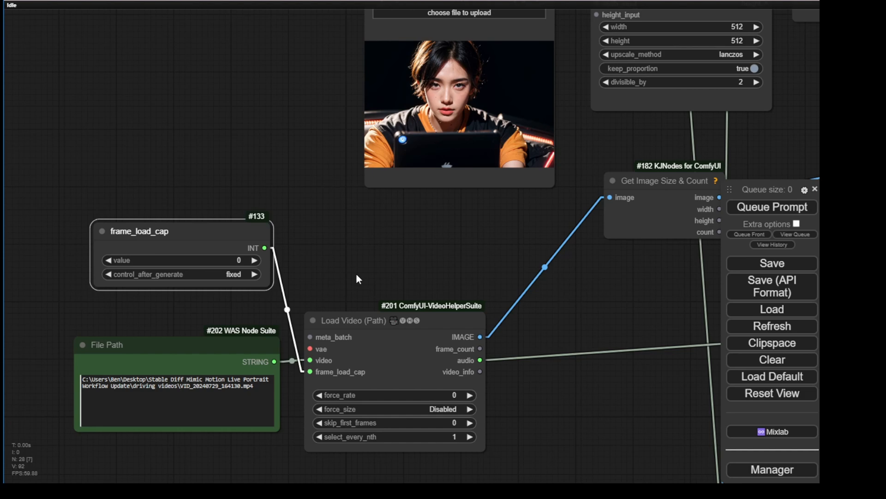
click(771, 207)
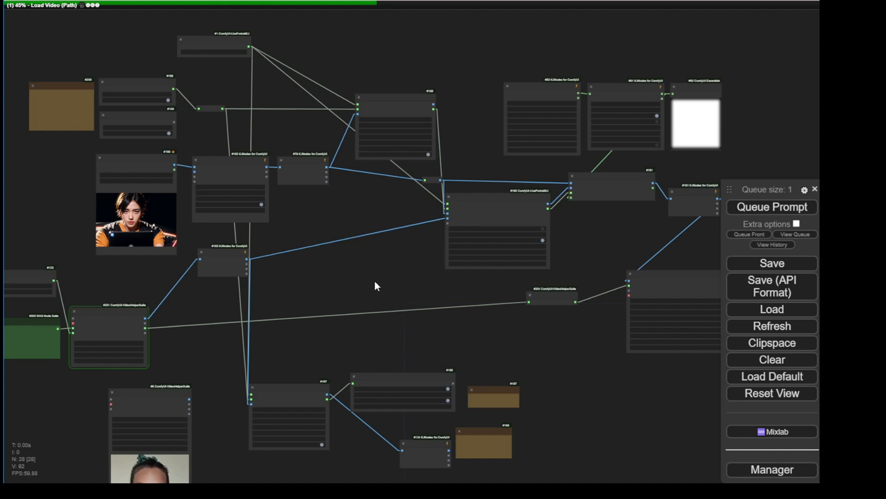
scroll(up, 3)
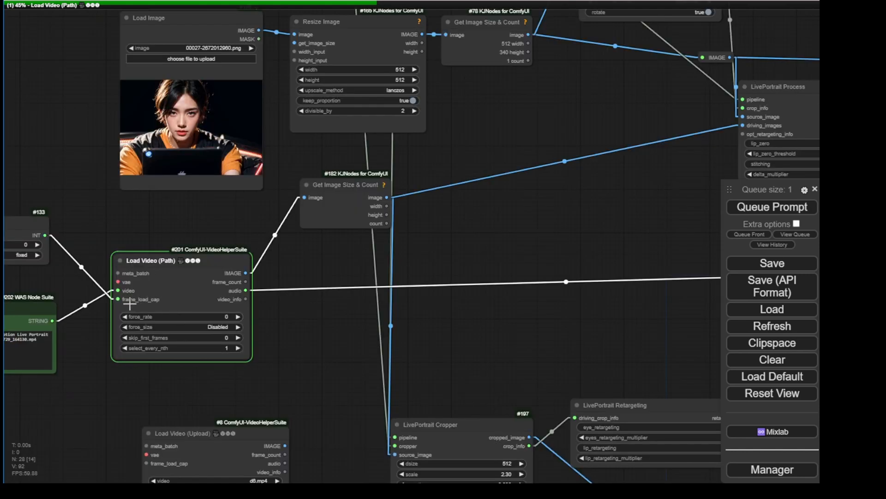
mouse_move(142, 304)
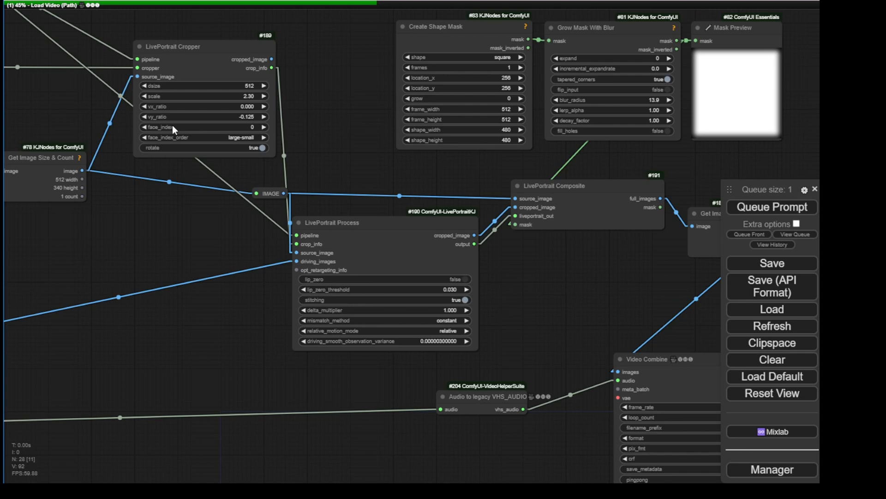
mouse_move(313, 188)
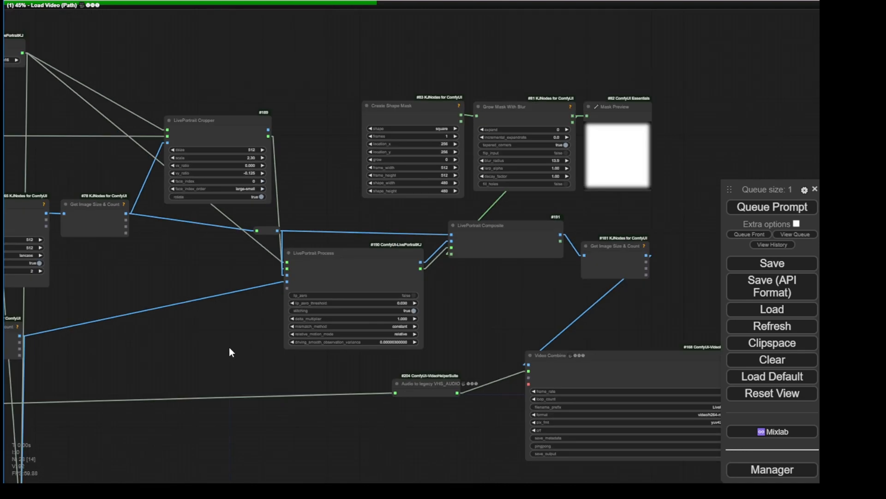
mouse_move(175, 368)
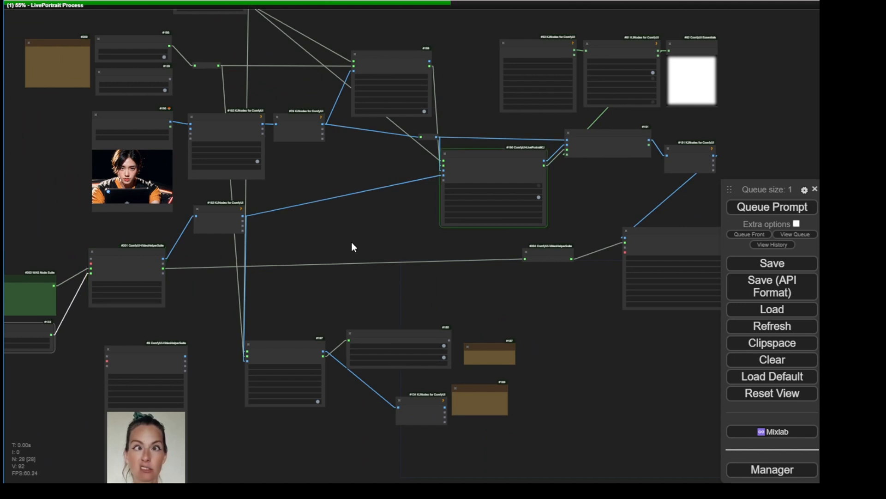
mouse_move(99, 267)
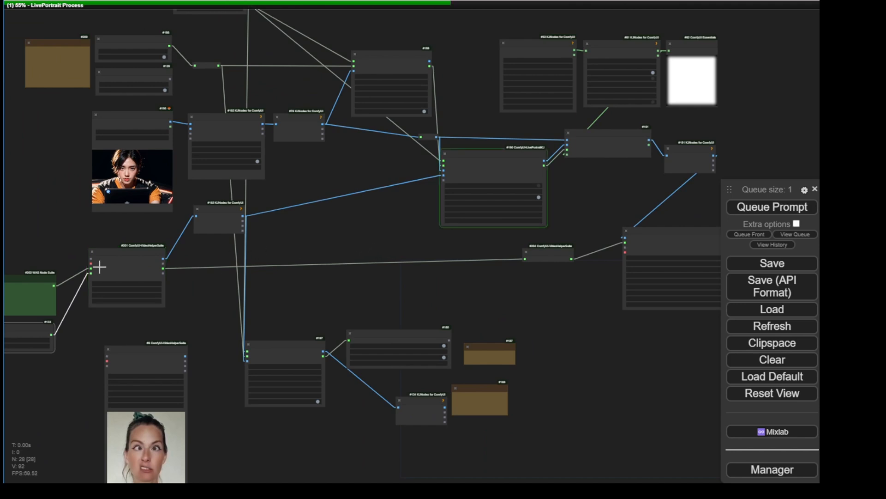
mouse_move(457, 298)
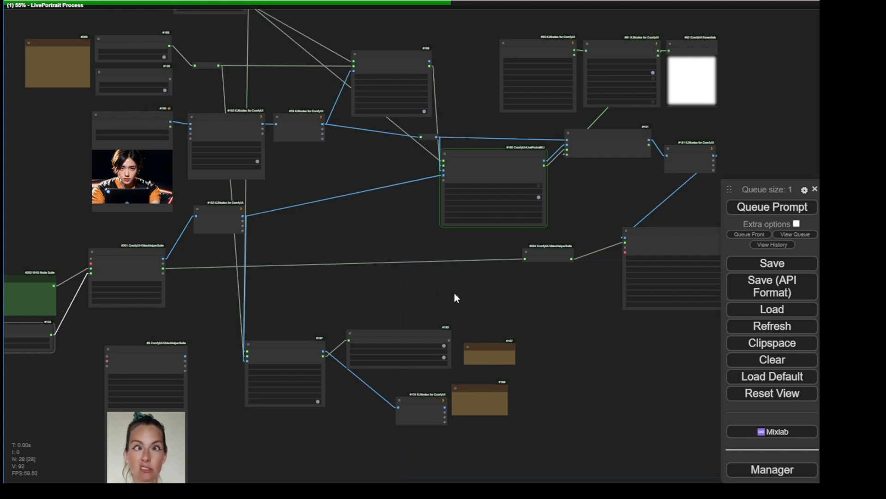
scroll(up, 3)
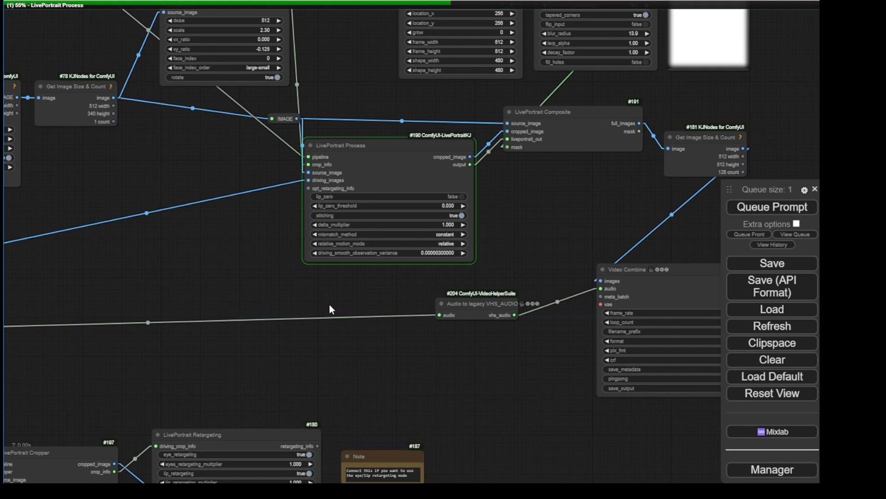
mouse_move(330, 312)
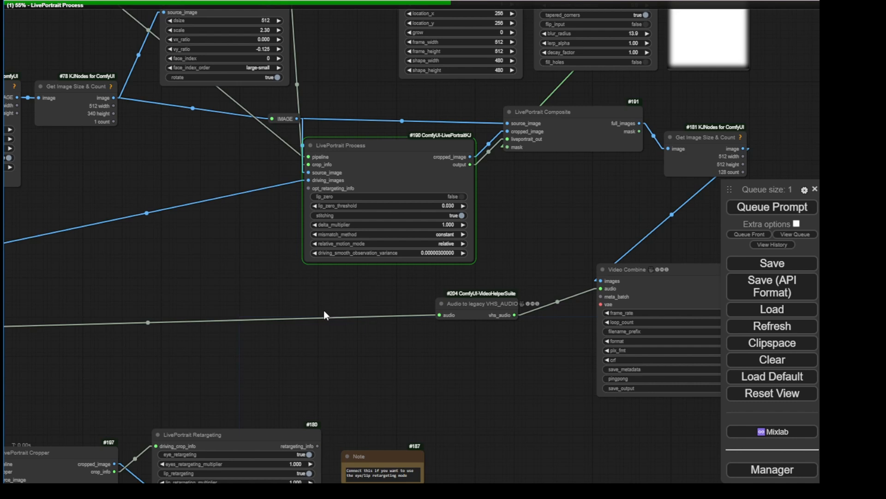
mouse_move(321, 316)
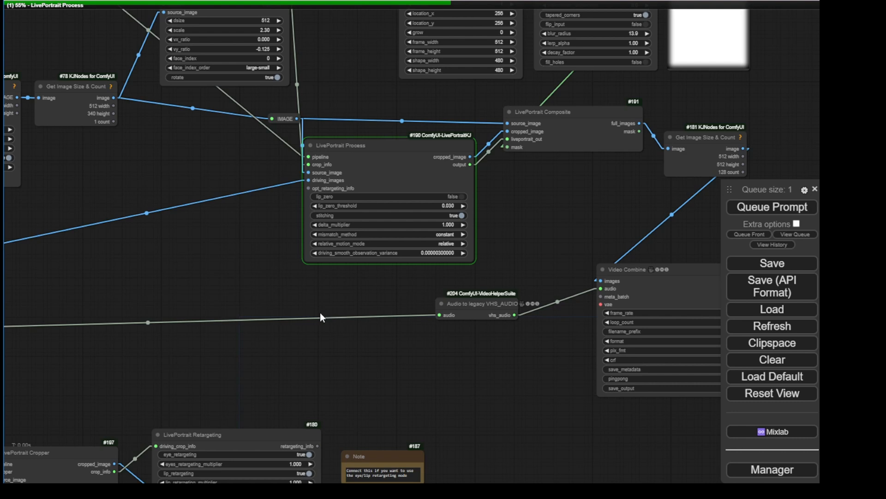
mouse_move(320, 318)
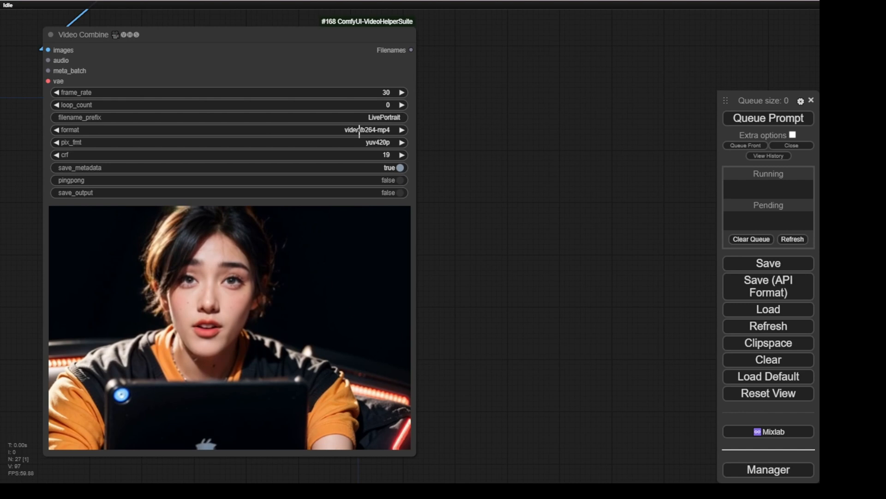
Re-queue the laptop-girl workflow and hide the running and pending jobs list
click(768, 118)
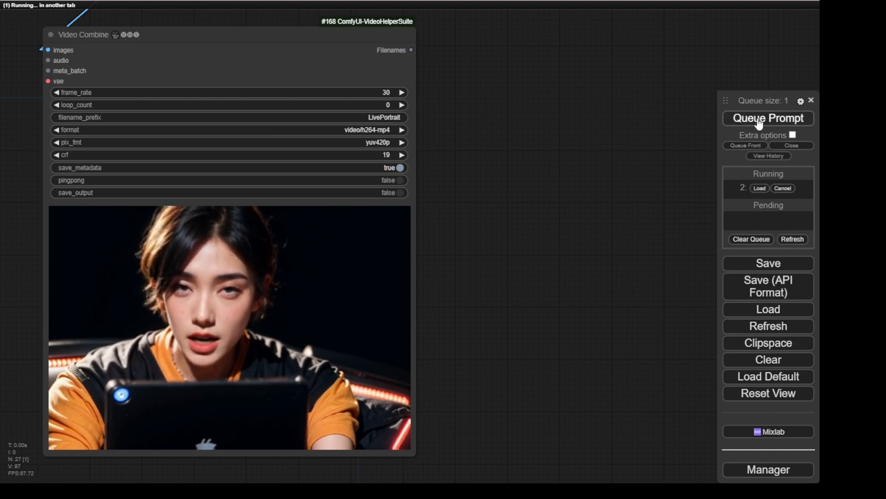
click(768, 118)
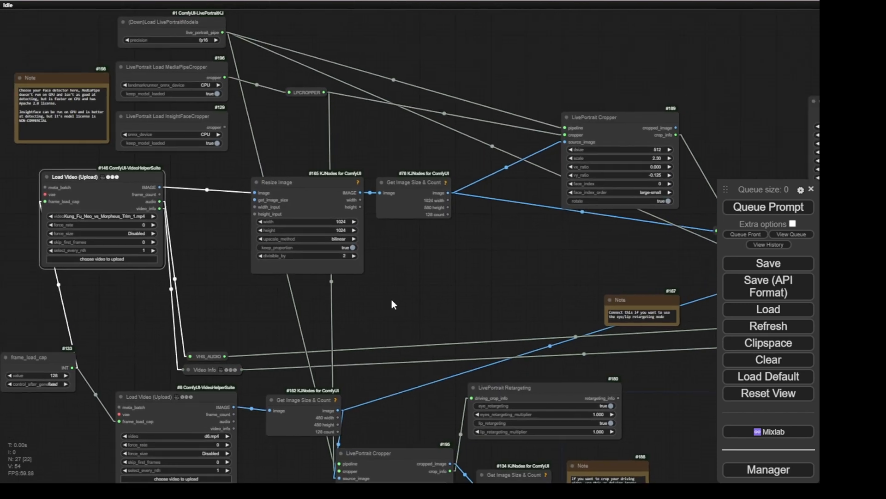
click(768, 207)
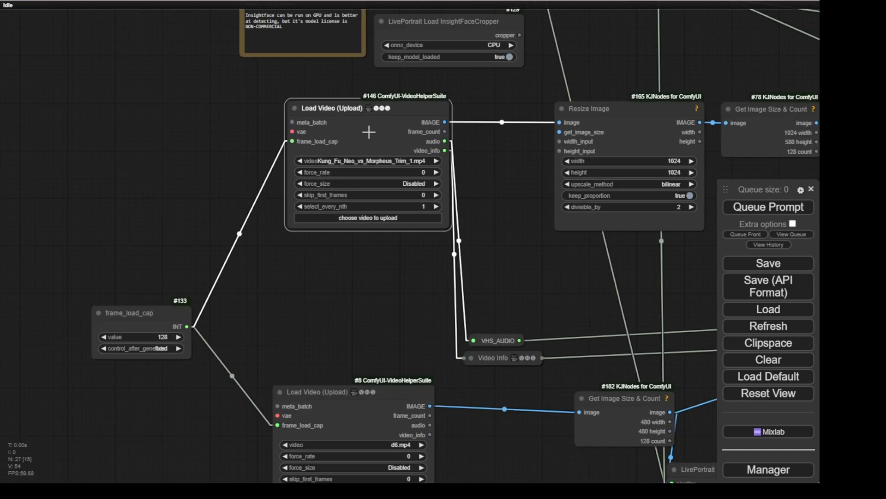
scroll(up, 3)
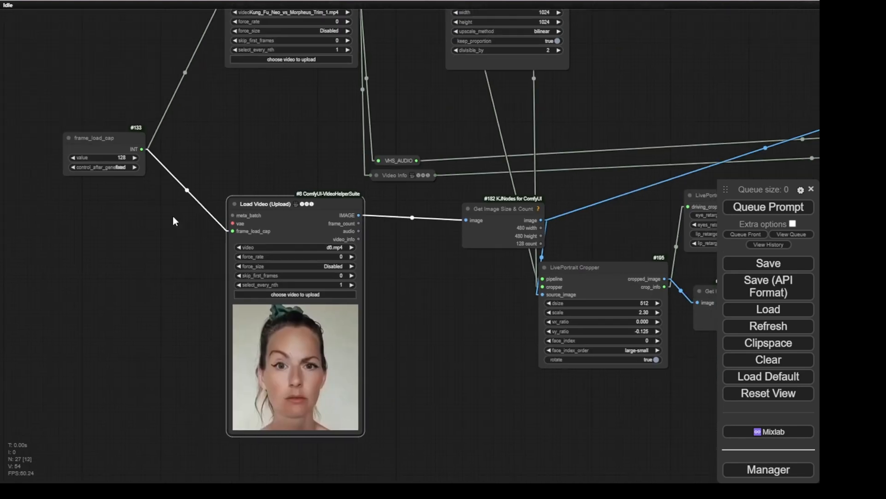
mouse_move(239, 281)
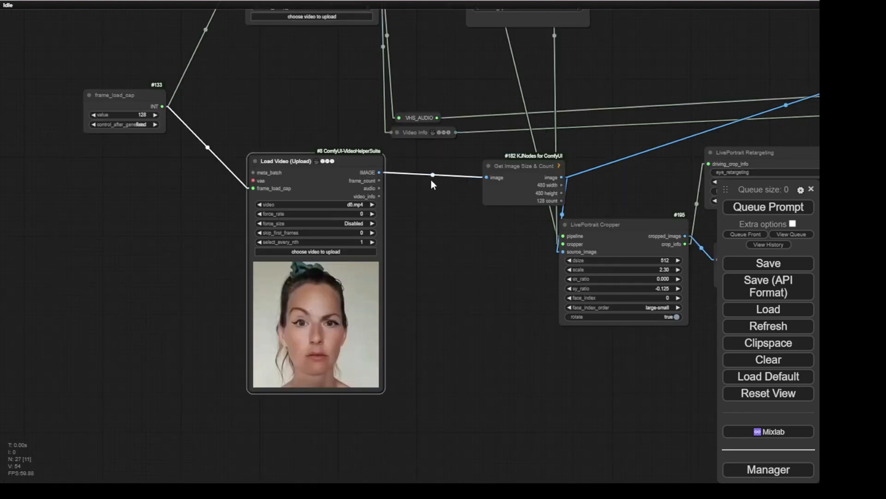
Move the d8.mp4 loader node lower and insert a node on its frame_load_cap link
drag(315, 161, 333, 319)
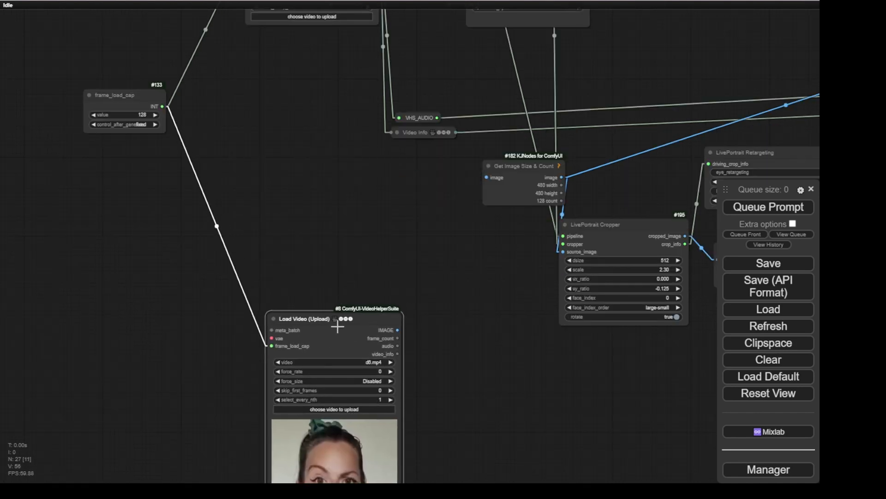
right_click(215, 232)
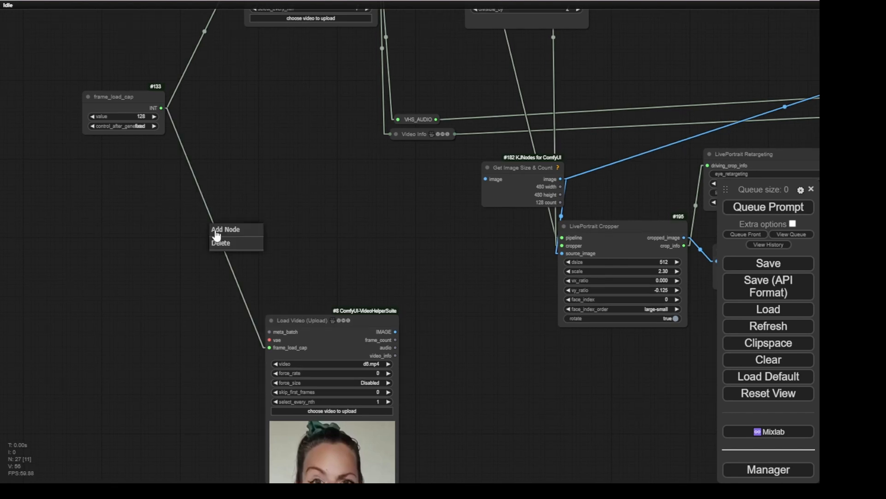
click(225, 229)
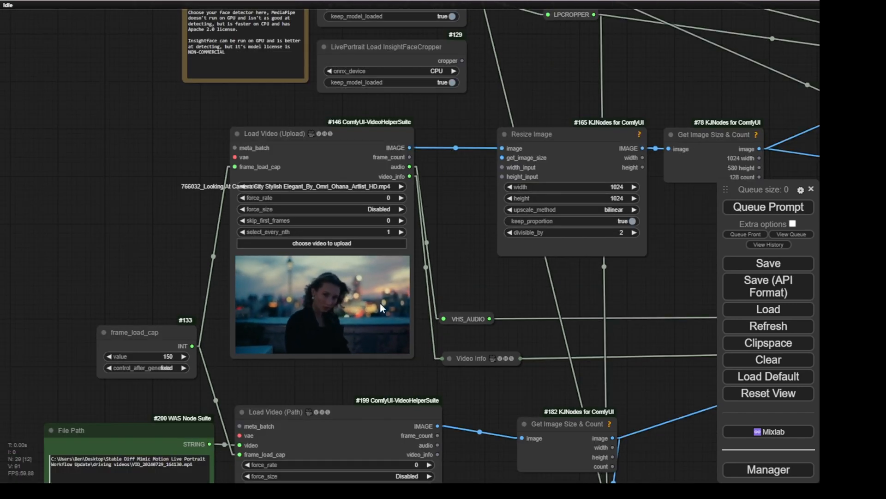
Queue the workflow on the city-rooftop clip with frame_load_cap 150
click(768, 207)
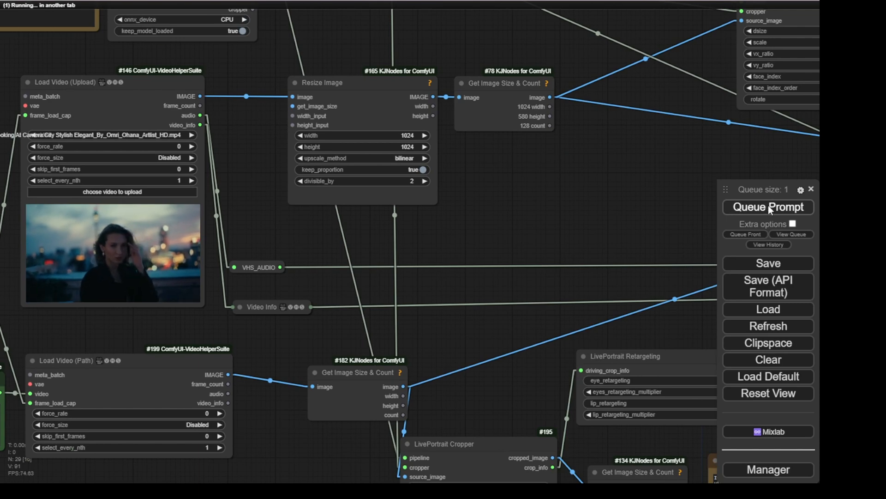
click(768, 207)
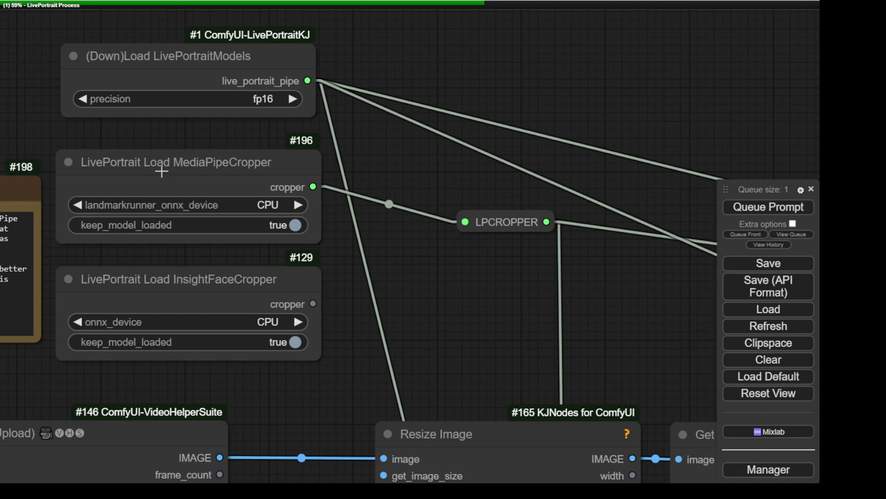
mouse_move(242, 204)
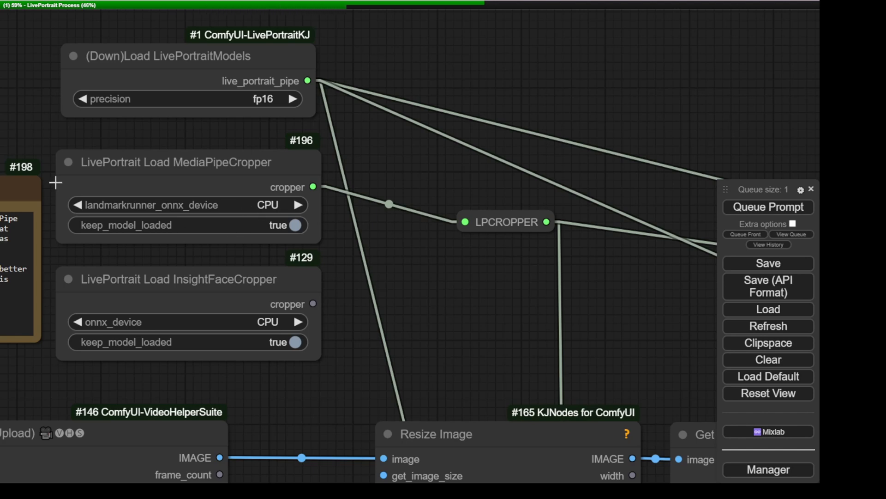
mouse_move(211, 199)
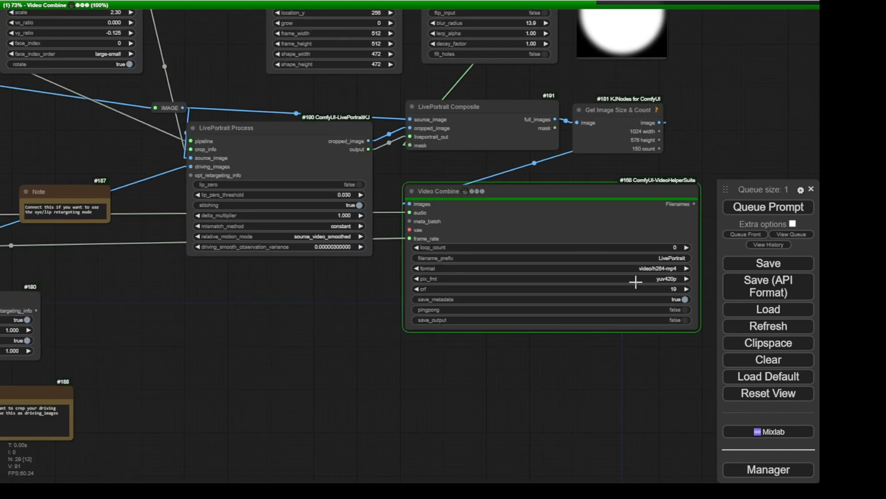
mouse_move(536, 305)
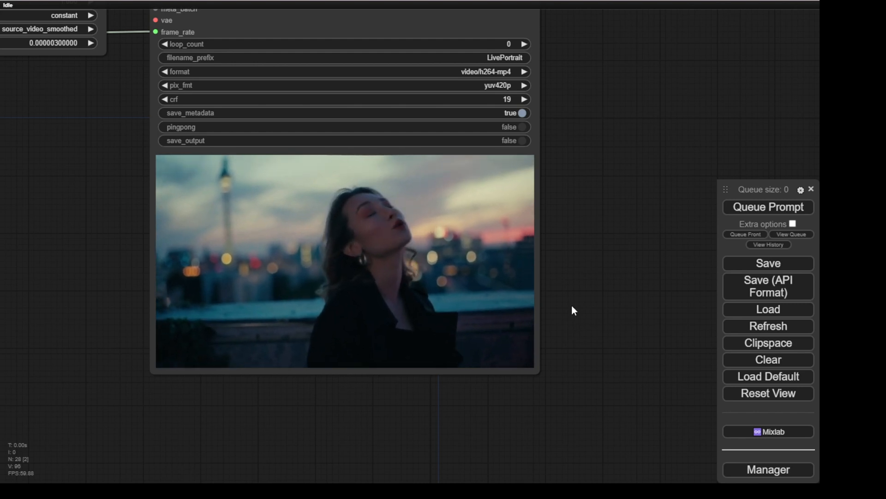
mouse_move(364, 209)
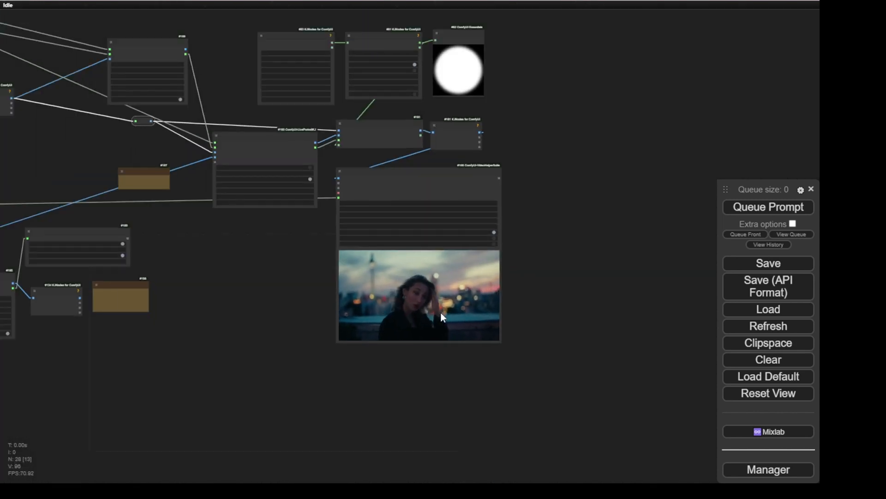
Zoom out to preview the finished face-animated city rooftop video
scroll(down, 3)
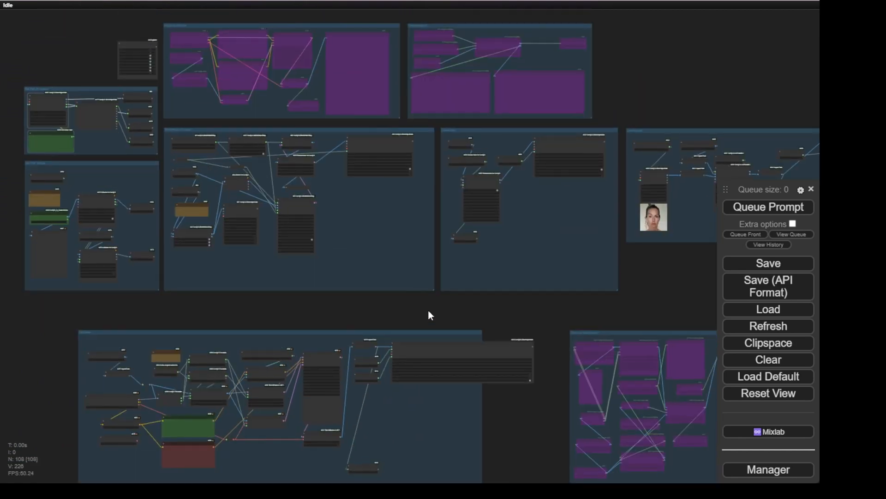
mouse_move(395, 315)
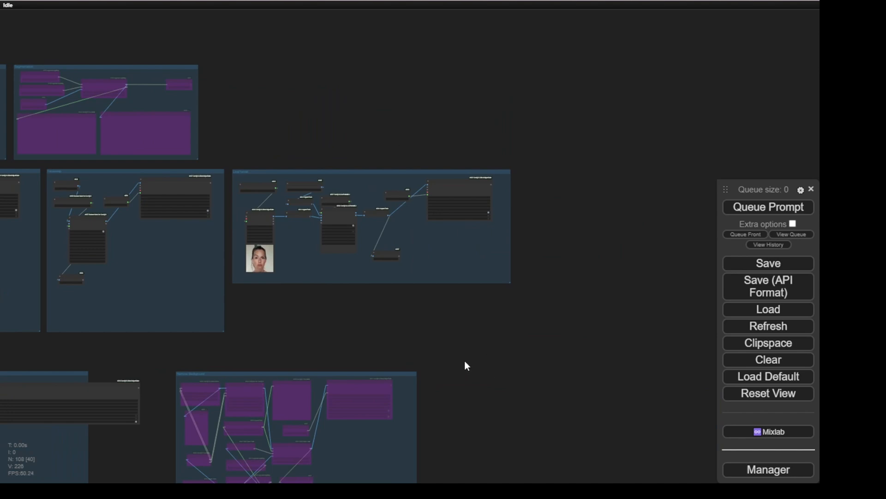
mouse_move(450, 344)
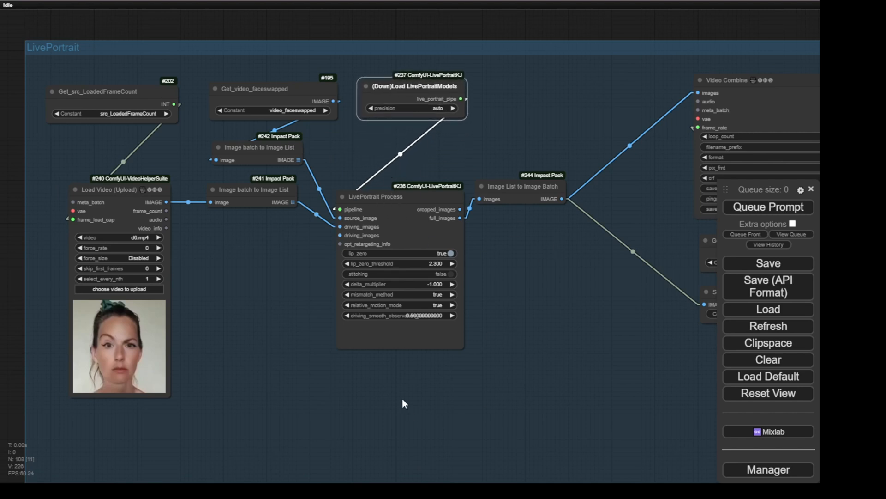
mouse_move(565, 267)
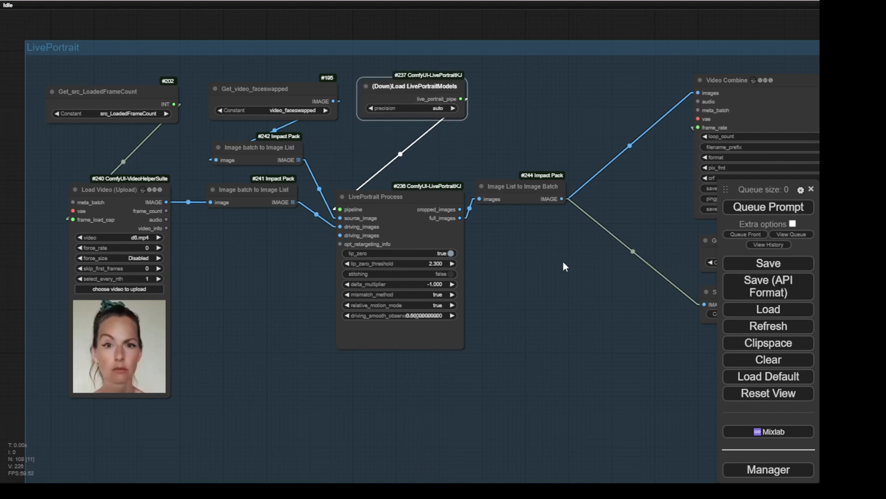
mouse_move(299, 91)
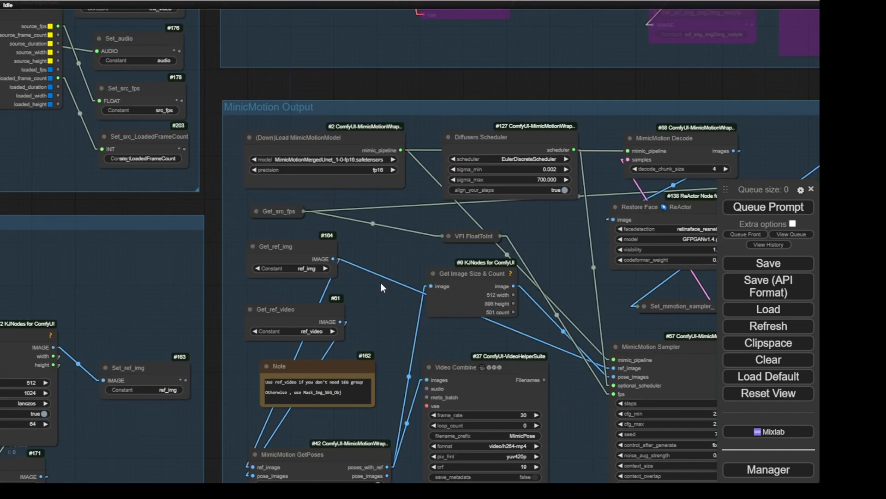
mouse_move(367, 307)
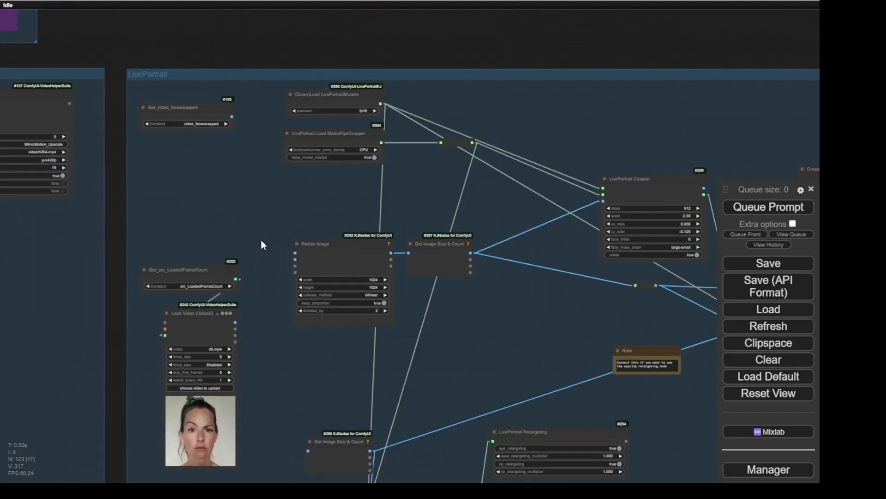
drag(174, 107, 194, 203)
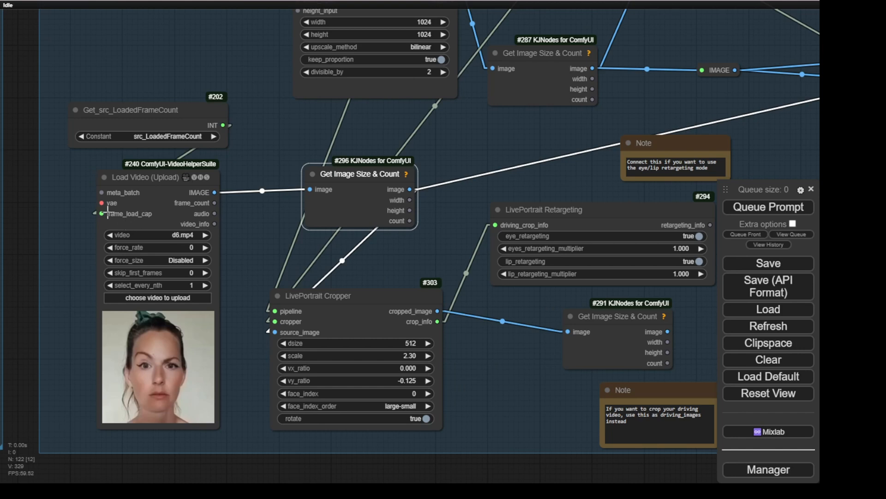
mouse_move(221, 425)
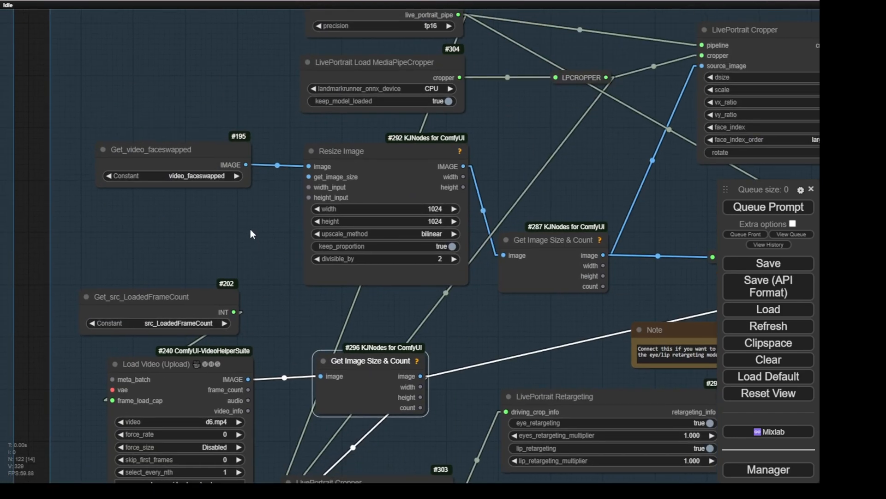
mouse_move(166, 320)
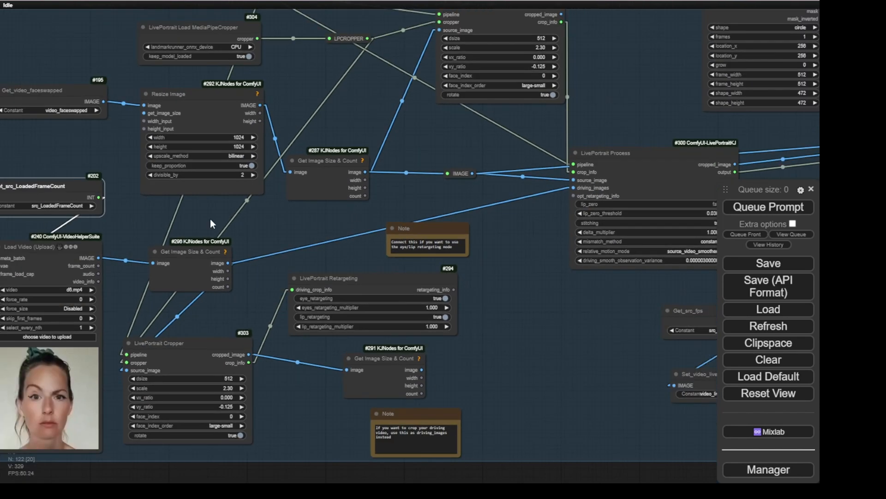
mouse_move(239, 184)
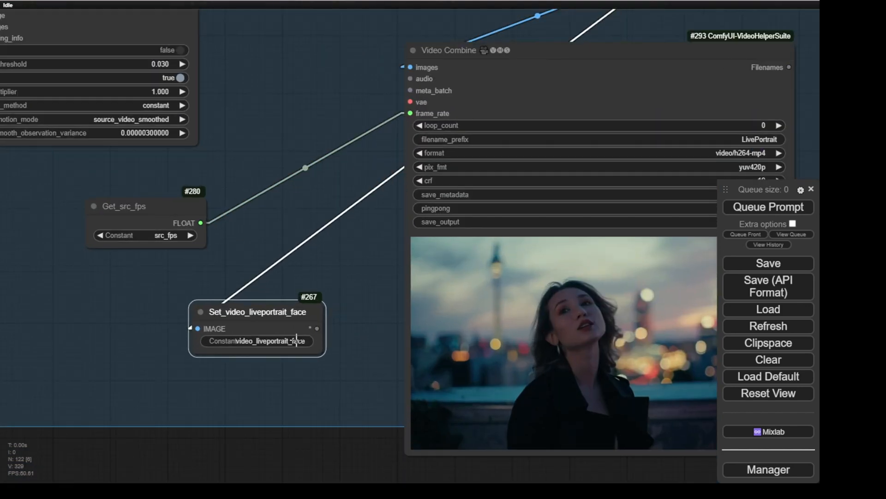
drag(257, 312, 286, 349)
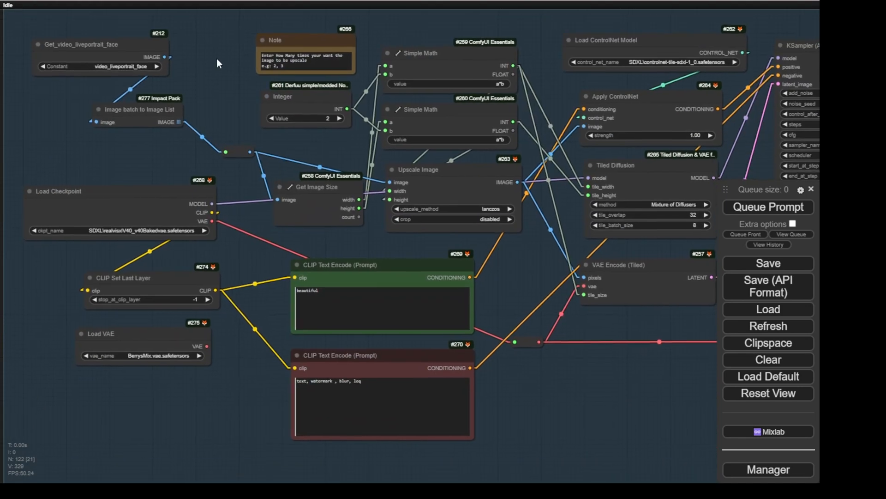
mouse_move(199, 127)
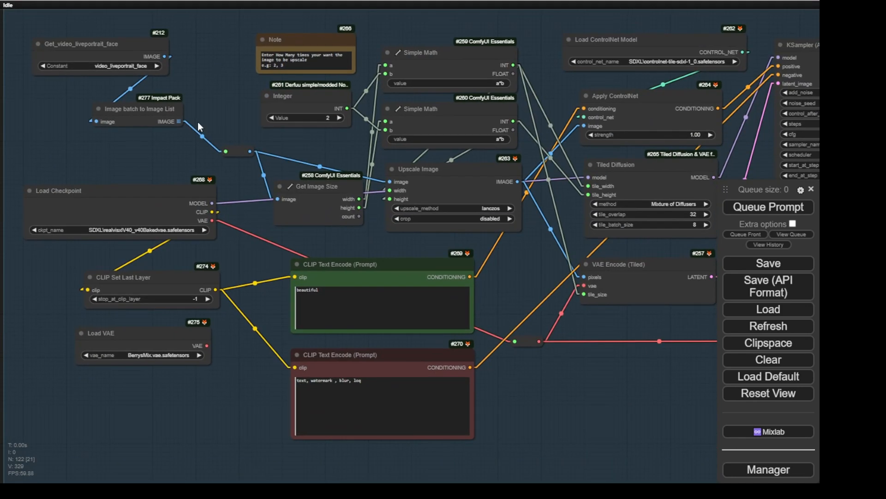
mouse_move(241, 134)
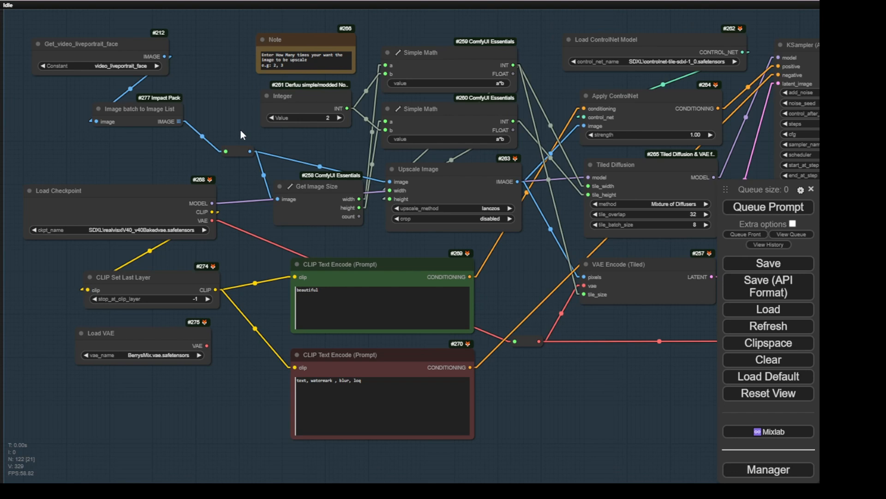
mouse_move(295, 281)
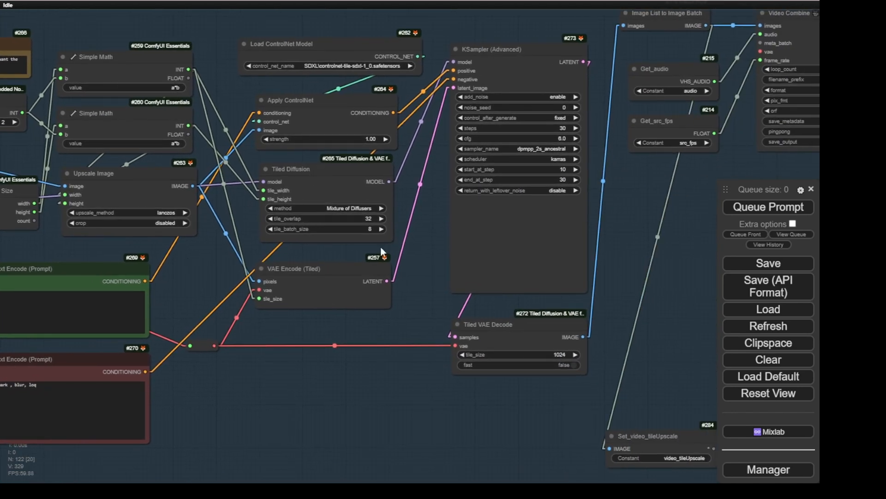
mouse_move(426, 321)
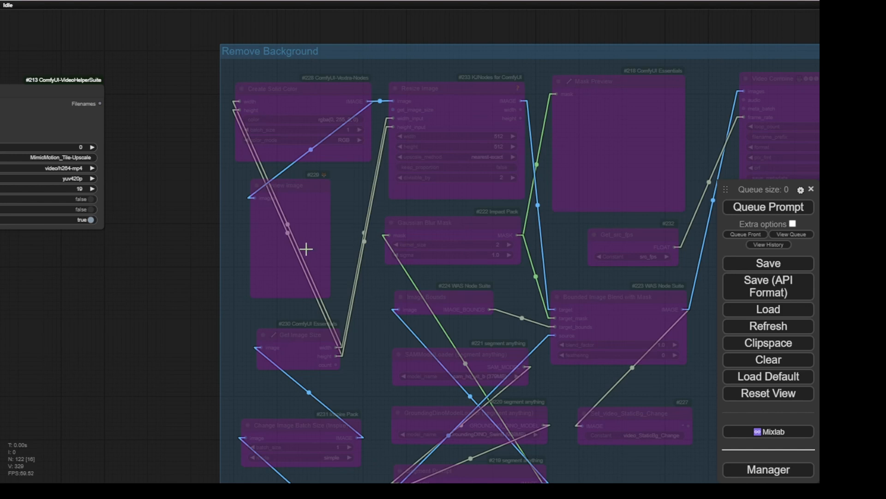
mouse_move(398, 298)
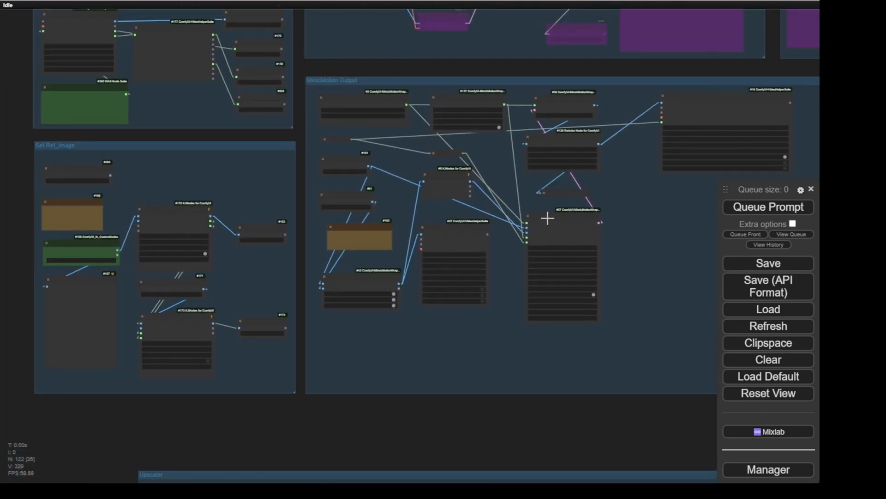
mouse_move(283, 364)
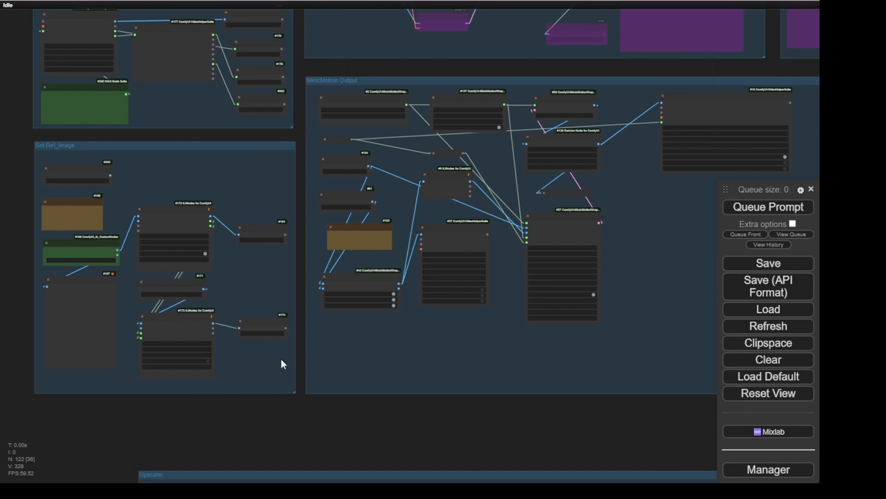
mouse_move(166, 203)
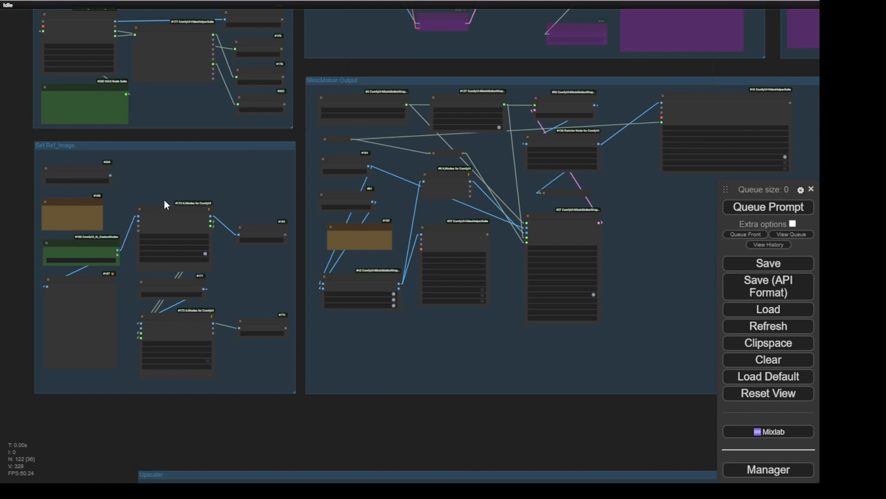
mouse_move(171, 205)
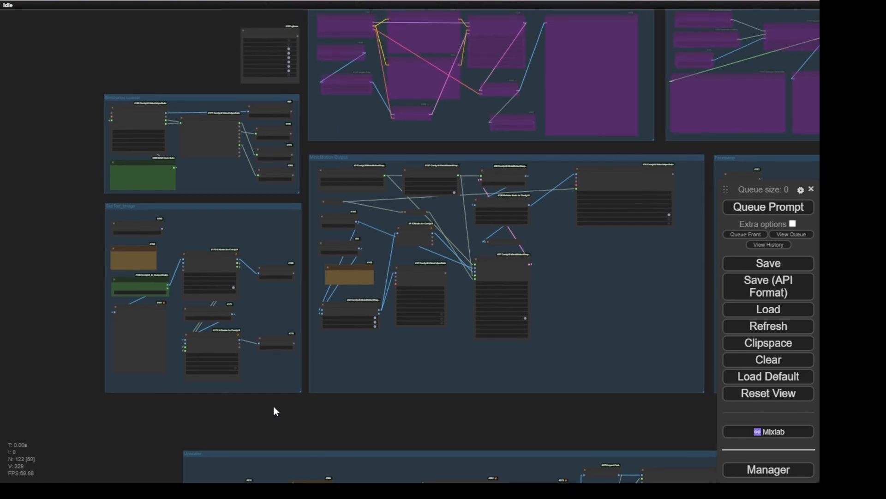
Zoom in on the 512×1024 reference image and the MimicMotion Video Combine preview
scroll(up, 3)
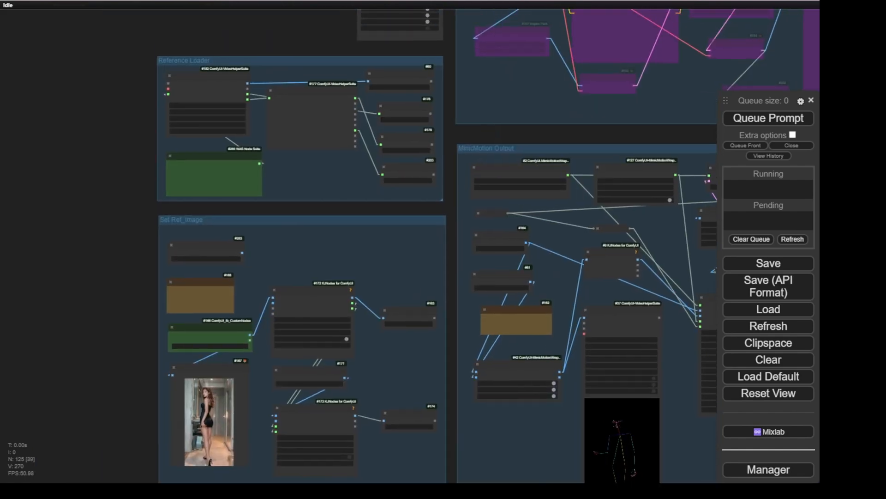
scroll(up, 3)
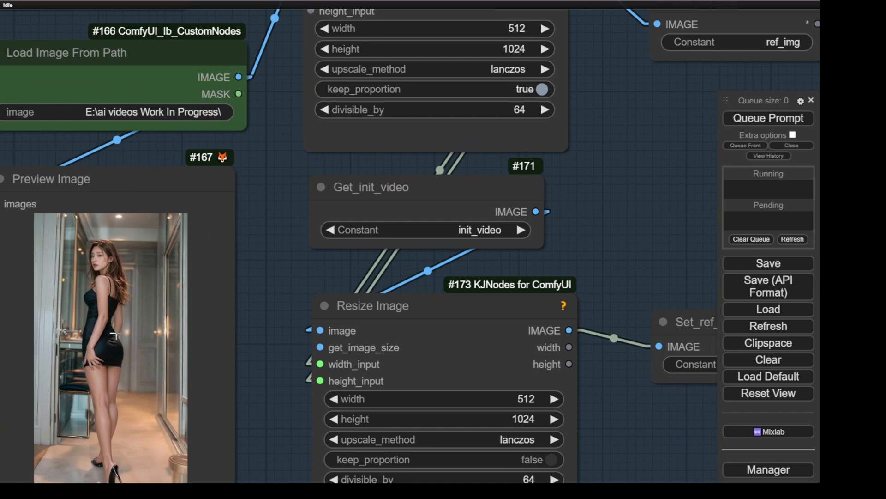
mouse_move(243, 314)
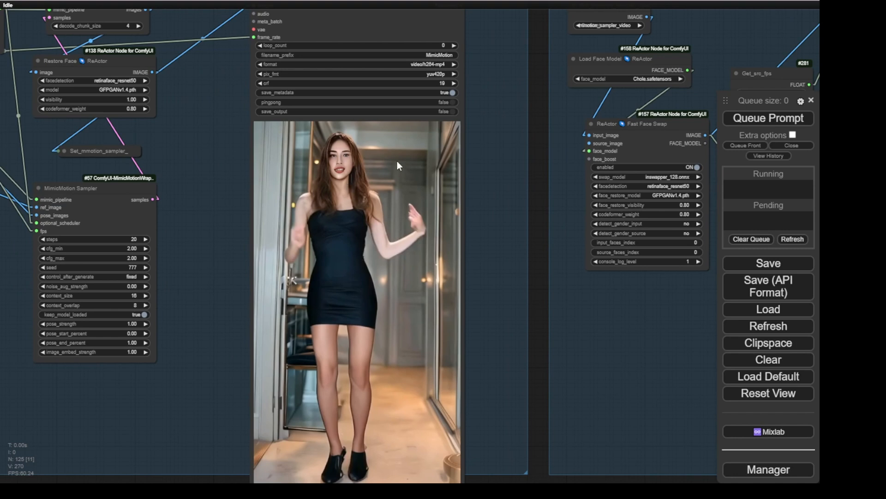
Resume the MimicMotion Video Combine preview from its right-click menu
right_click(397, 165)
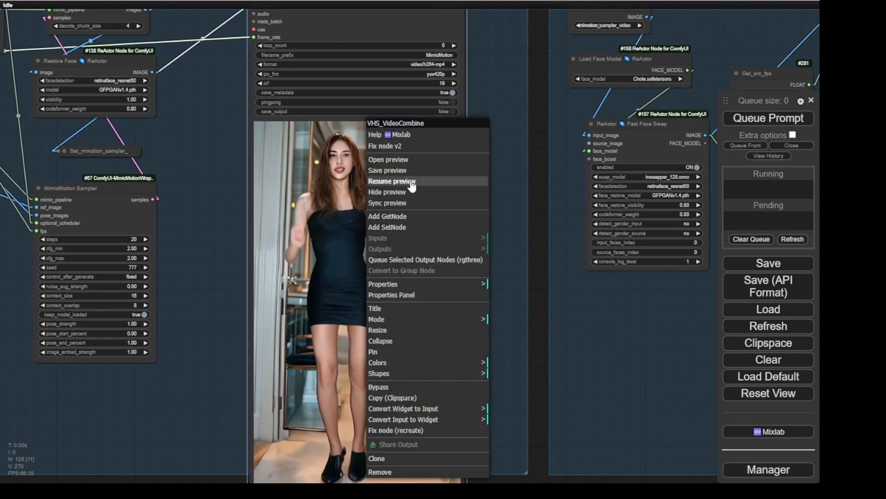
click(391, 181)
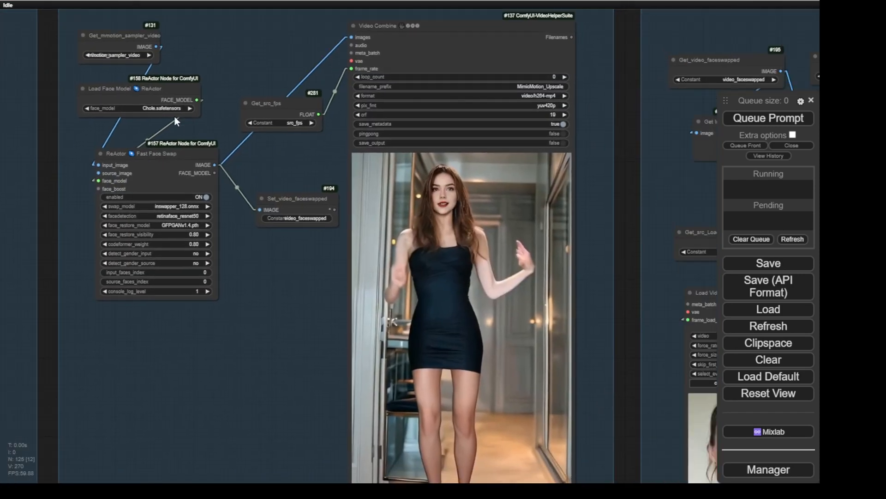
mouse_move(164, 108)
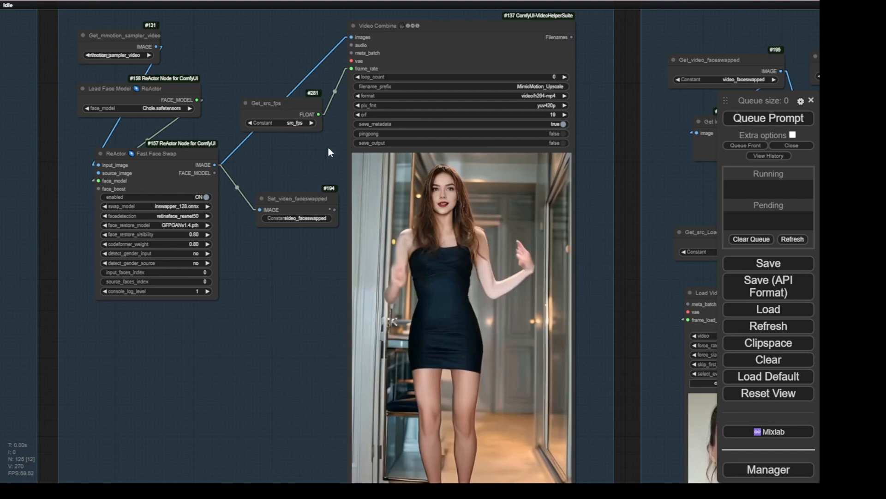
mouse_move(277, 264)
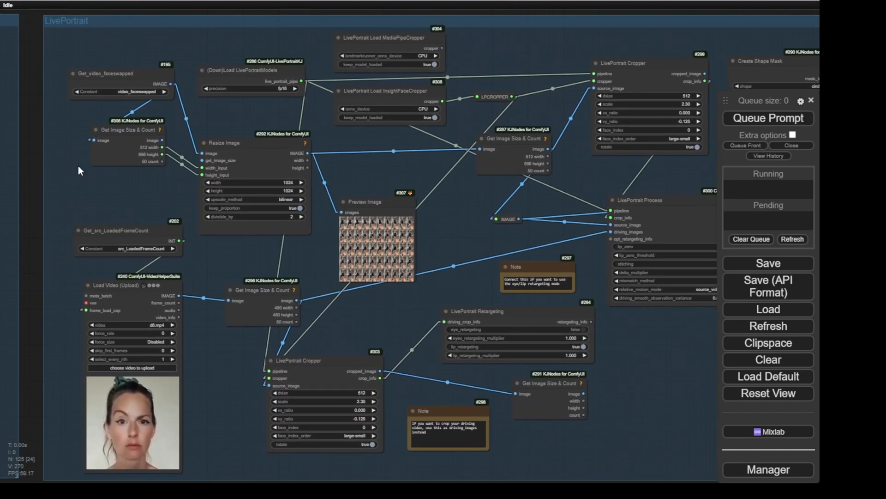
mouse_move(194, 89)
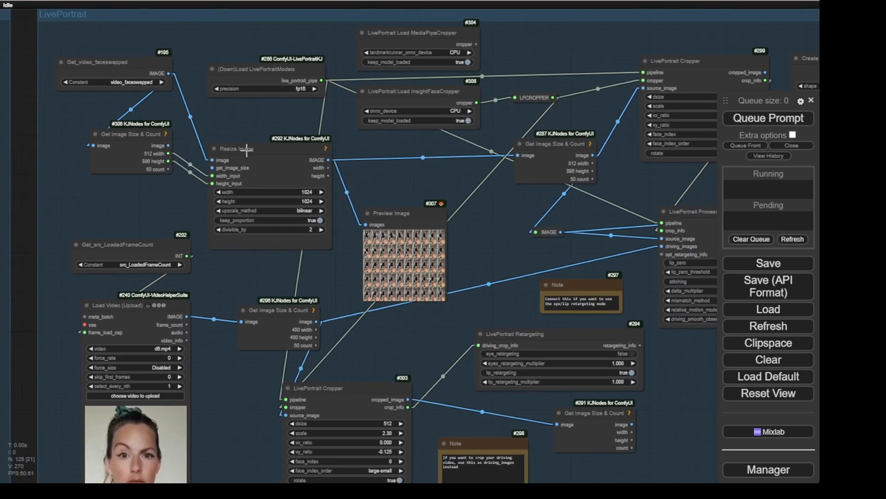
scroll(down, 3)
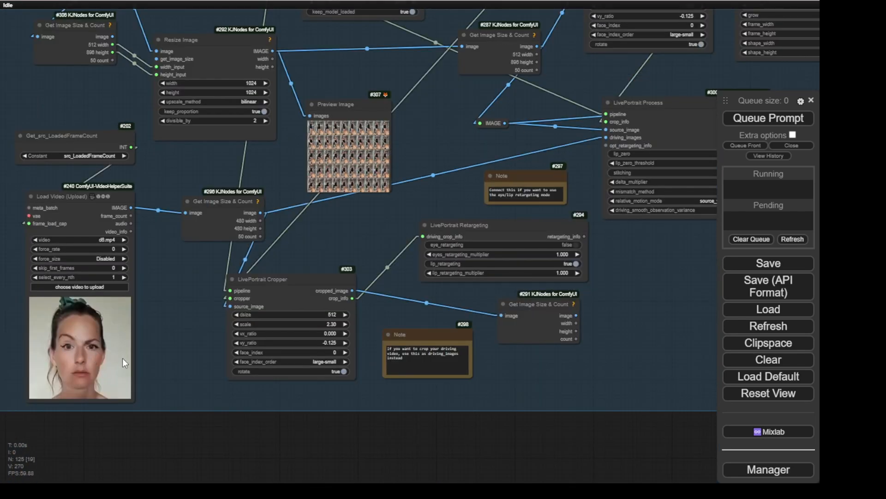
mouse_move(78, 314)
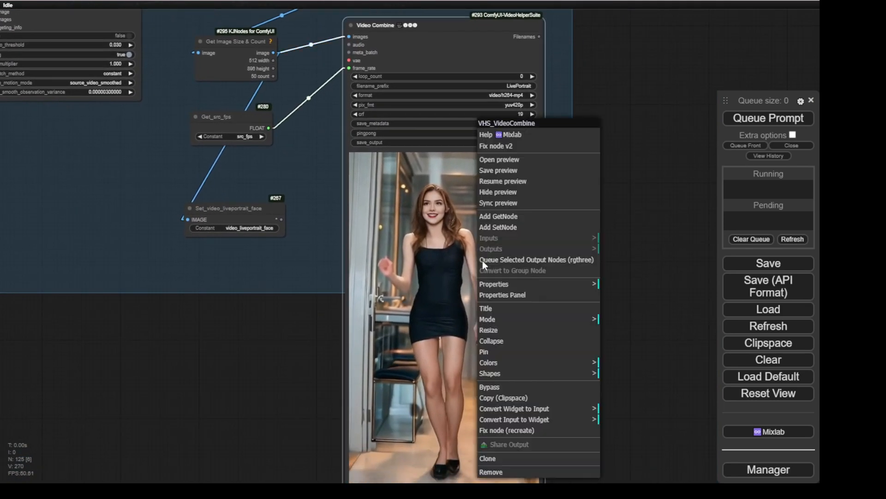
Queue only the LivePortrait output node and zoom in on its smiling dance preview
click(554, 206)
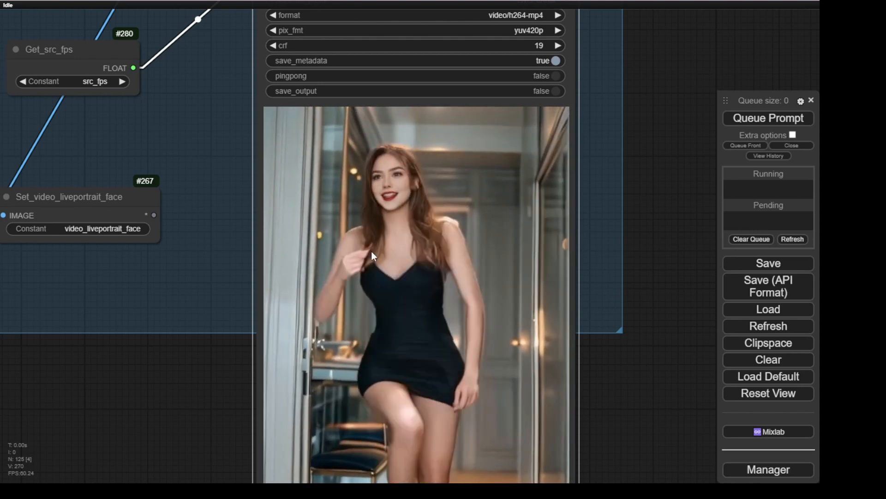
scroll(down, 3)
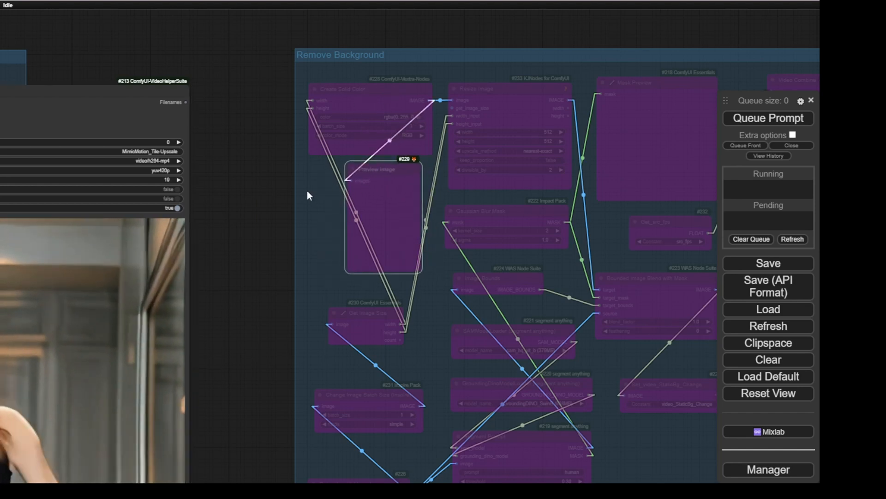
mouse_move(244, 199)
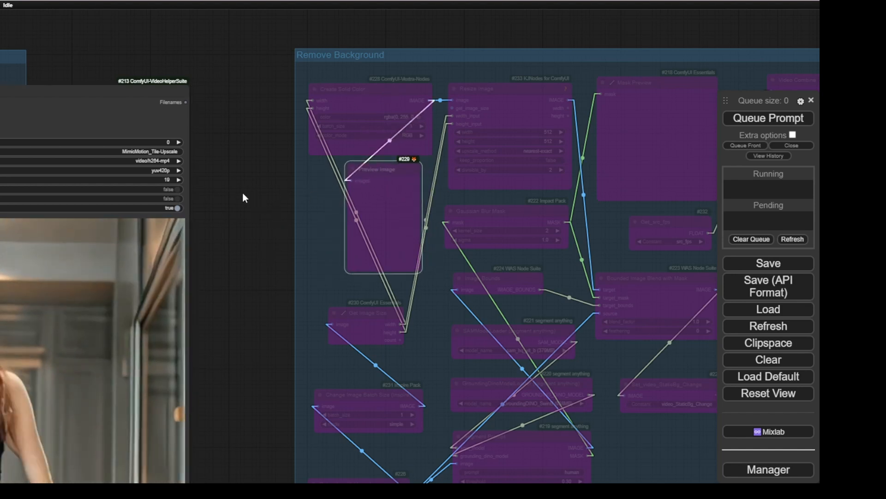
Add a Load Image node via search 'loa' and place it left of Remove Background
double_click(243, 198)
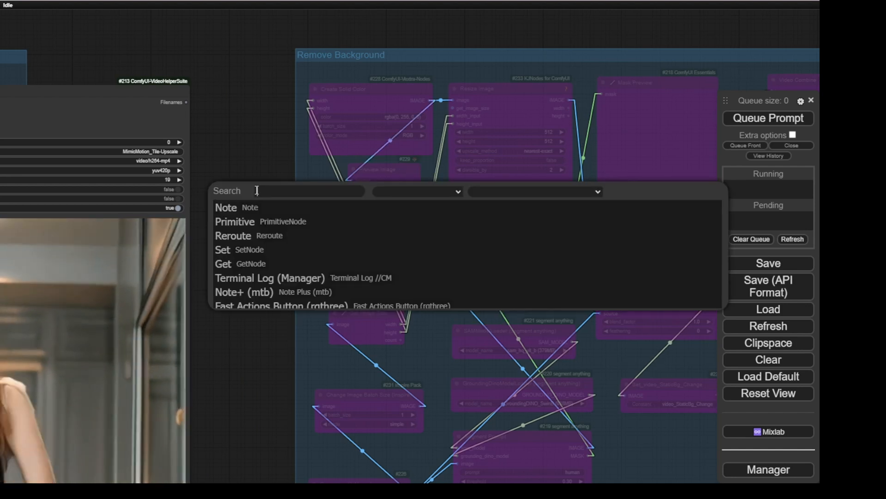
text(loa)
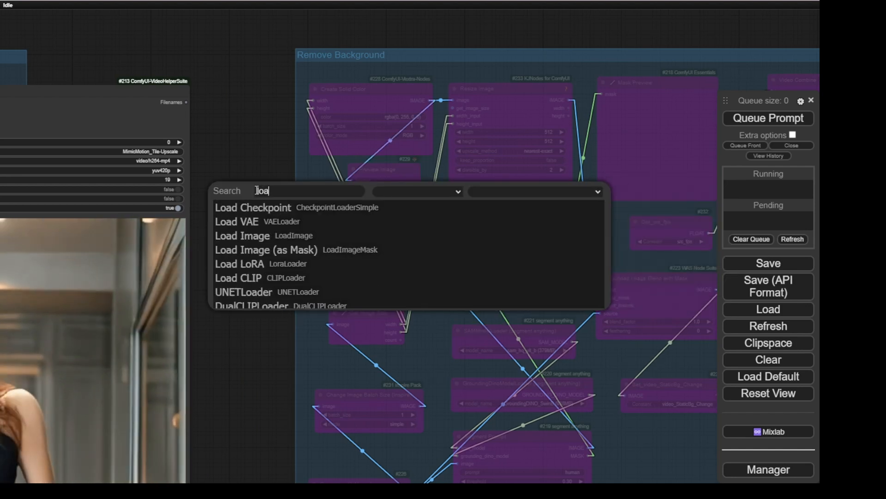
click(241, 236)
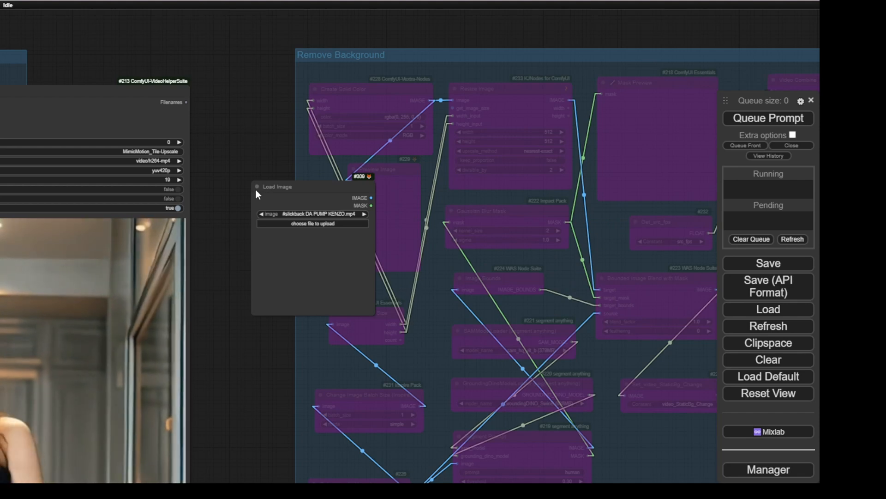
drag(311, 186, 276, 160)
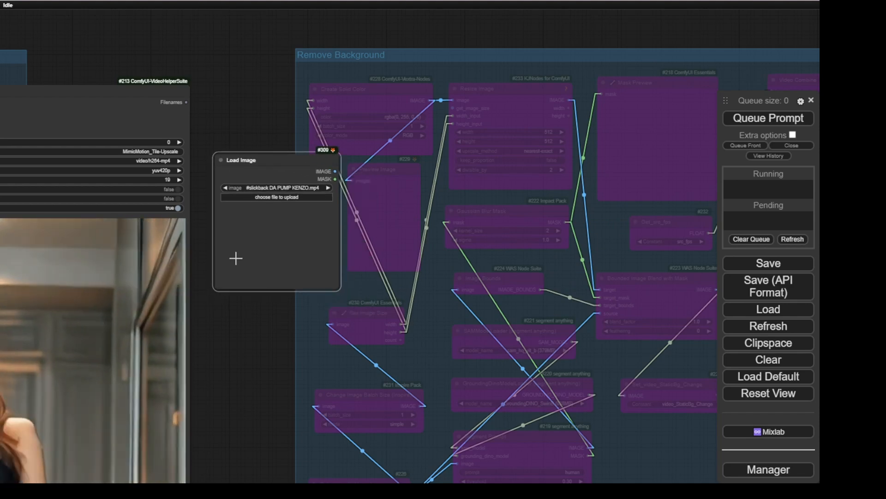